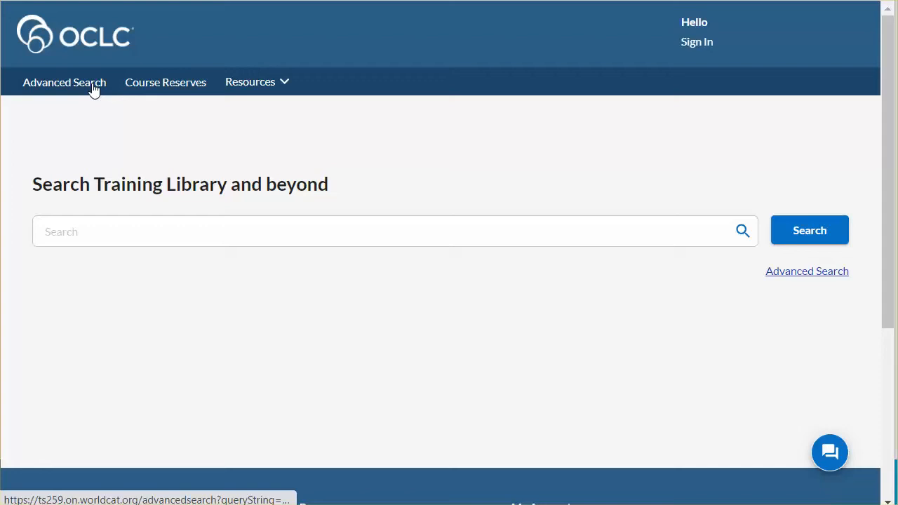
Go to the advanced search form and scroll down to the Databases panel.
left_click(65, 81)
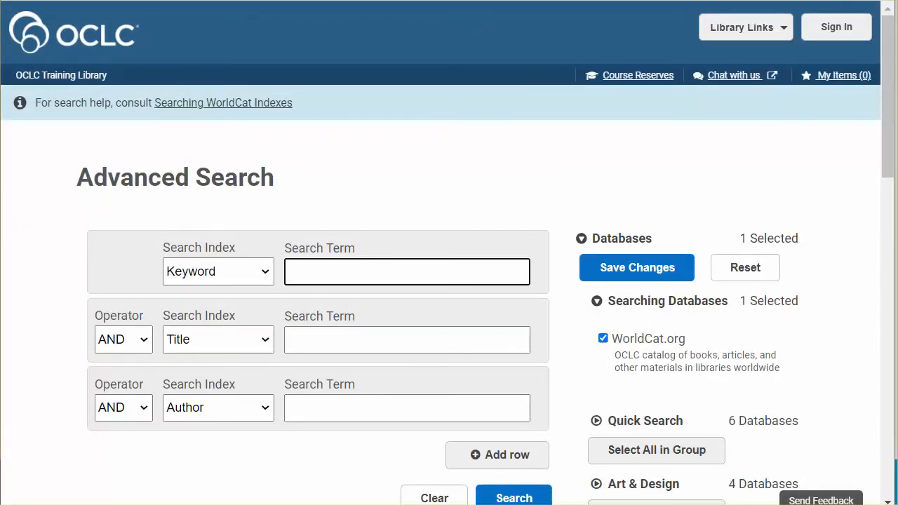
scroll("down", 3)
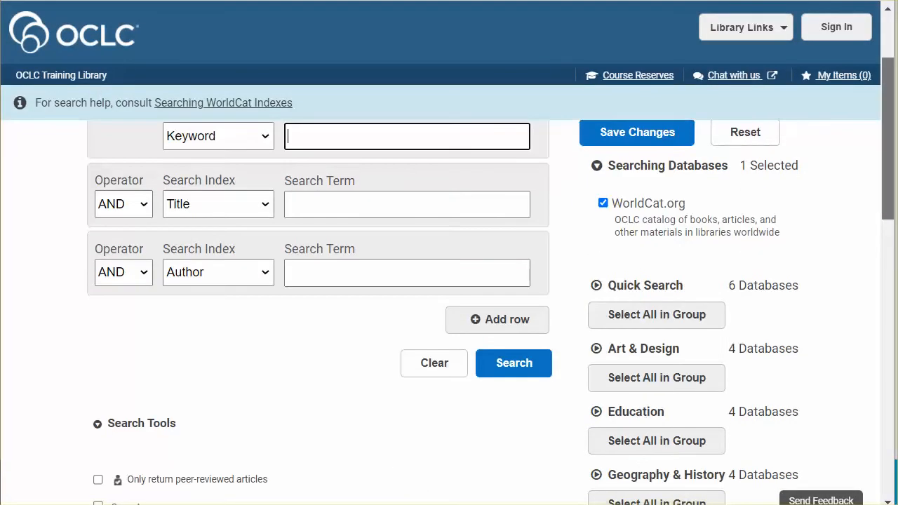
scroll("down", 3)
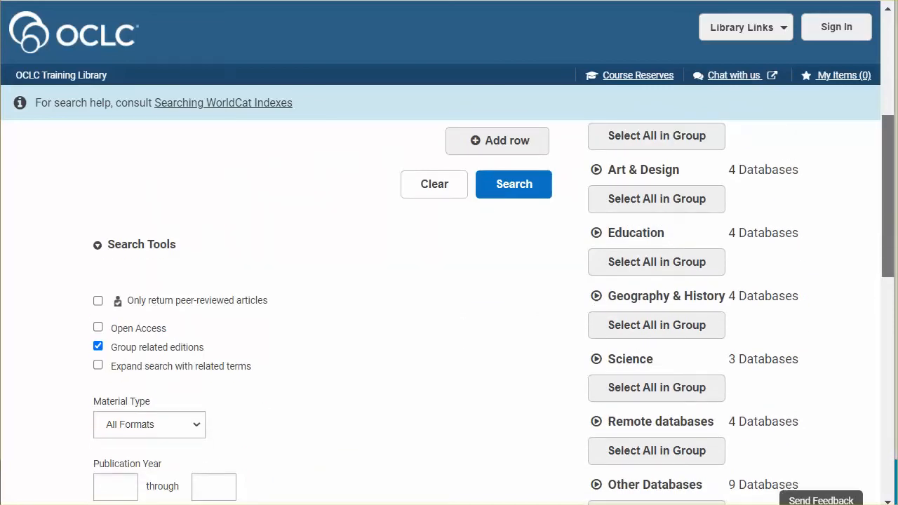
scroll("down", 3)
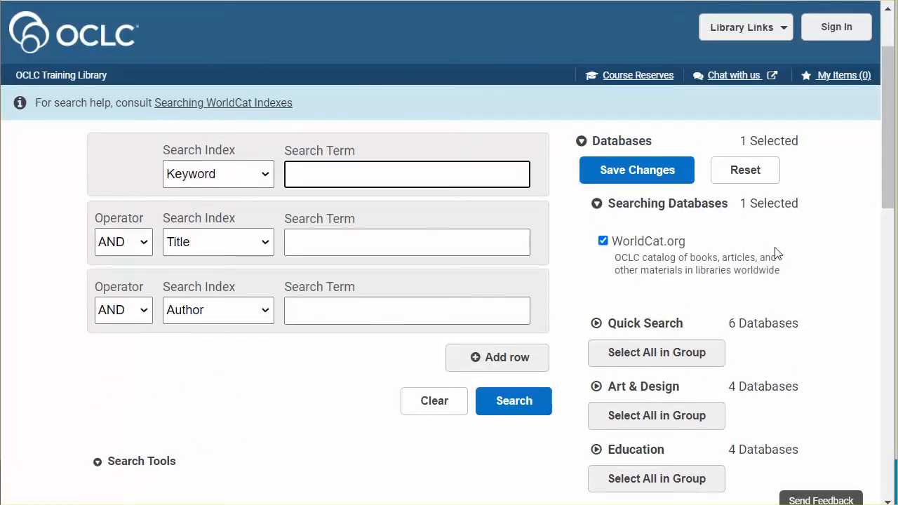
Expand the Quick Search group to list its six databases.
left_click(407, 174)
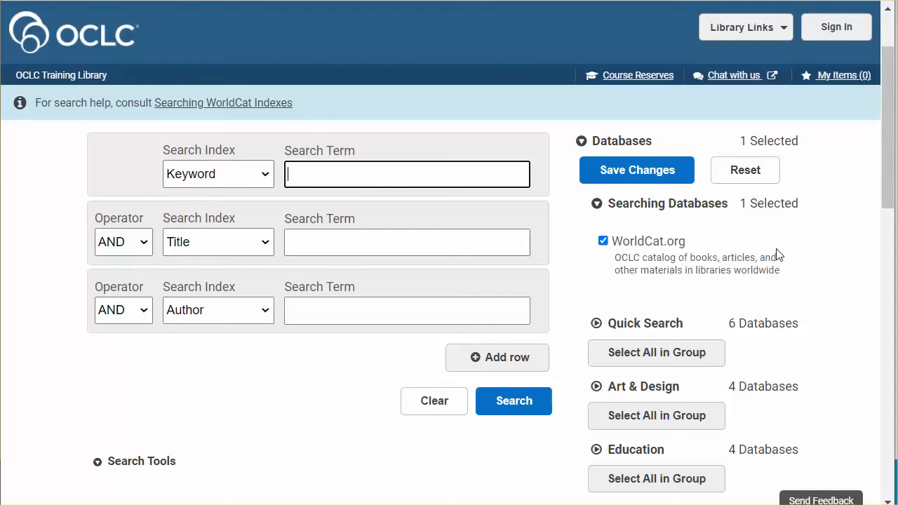
mouse_move(889, 196)
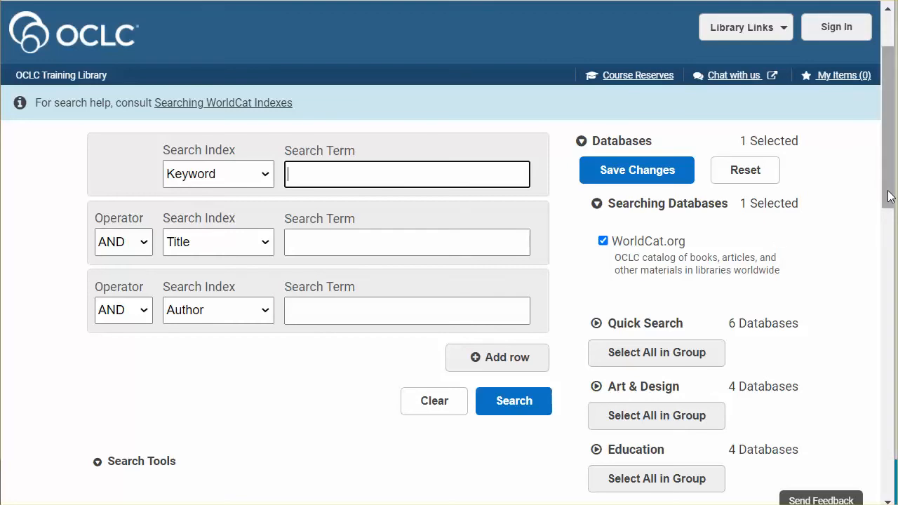
scroll("down", 3)
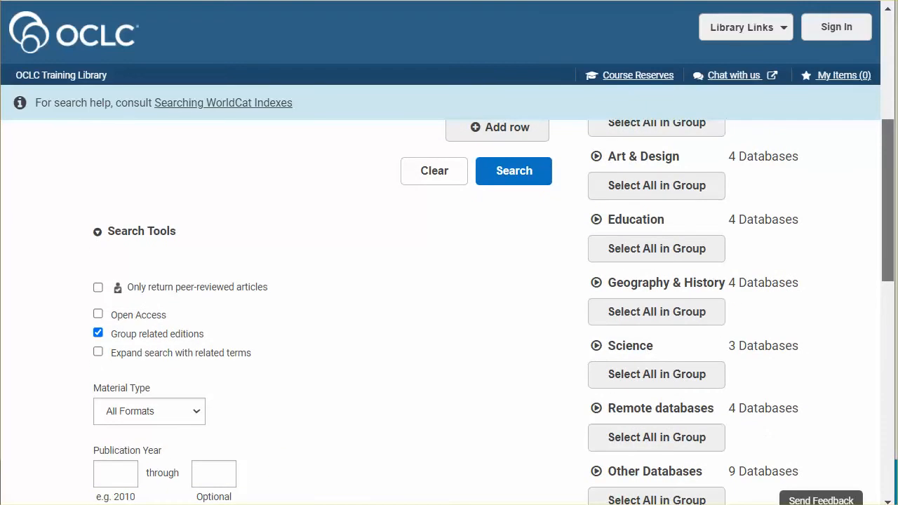
scroll("down", 3)
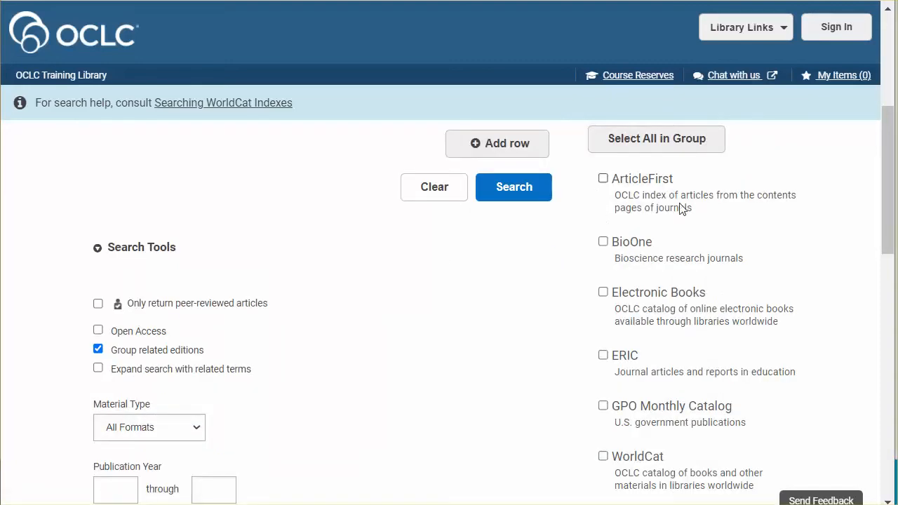
mouse_move(890, 204)
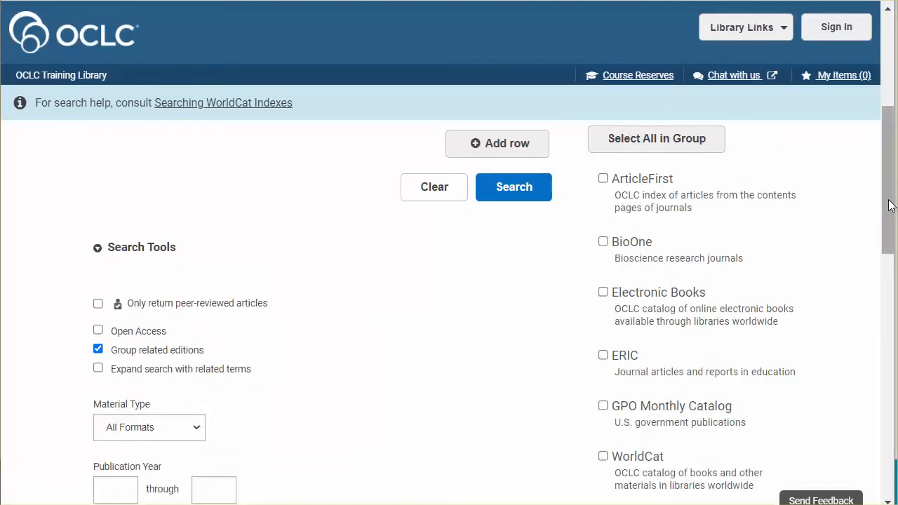
scroll("down", 3)
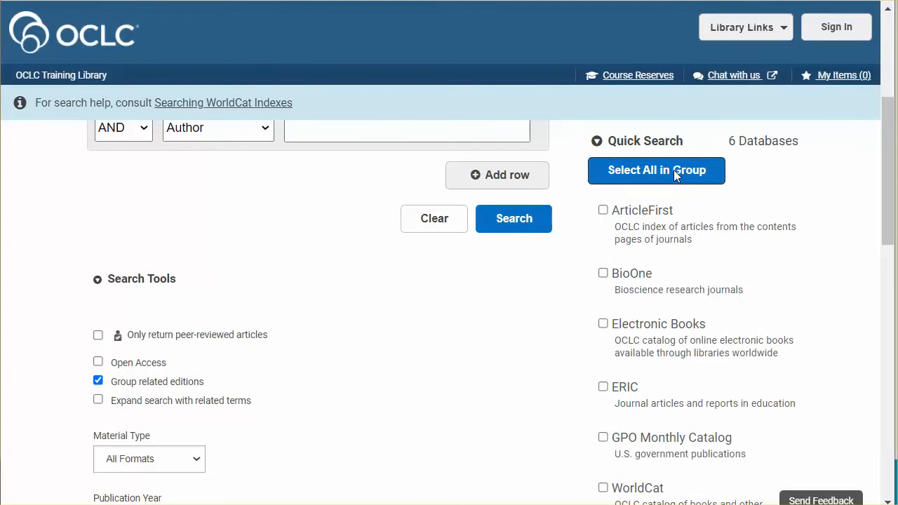
Select all six Quick Search databases so Searching Databases shows 6 Selected.
left_click(657, 170)
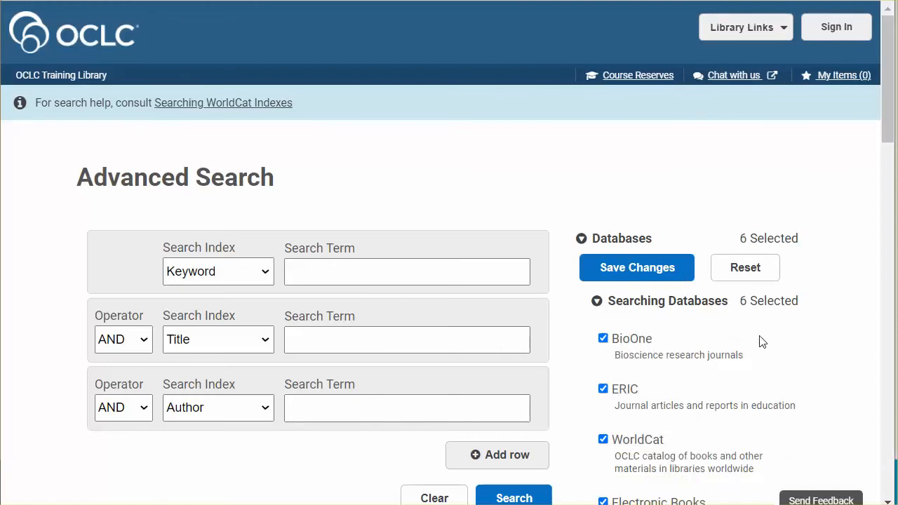
mouse_move(758, 341)
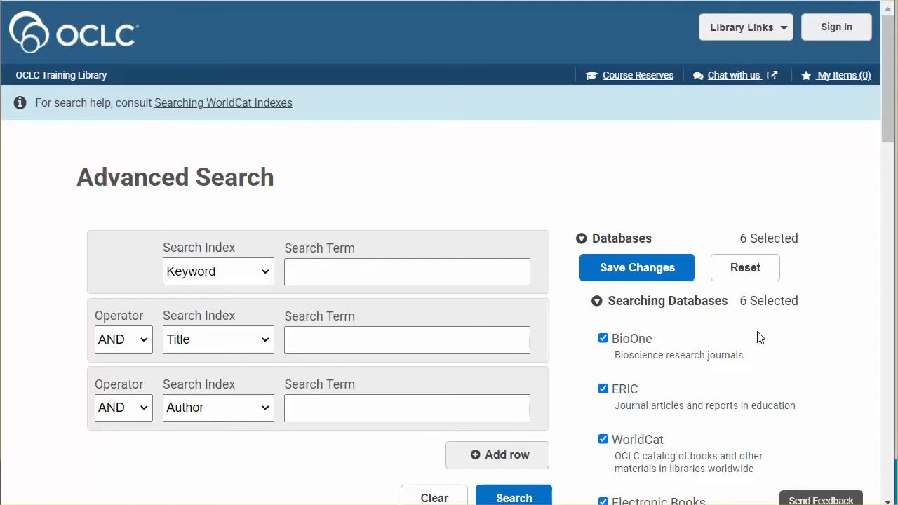
mouse_move(393, 258)
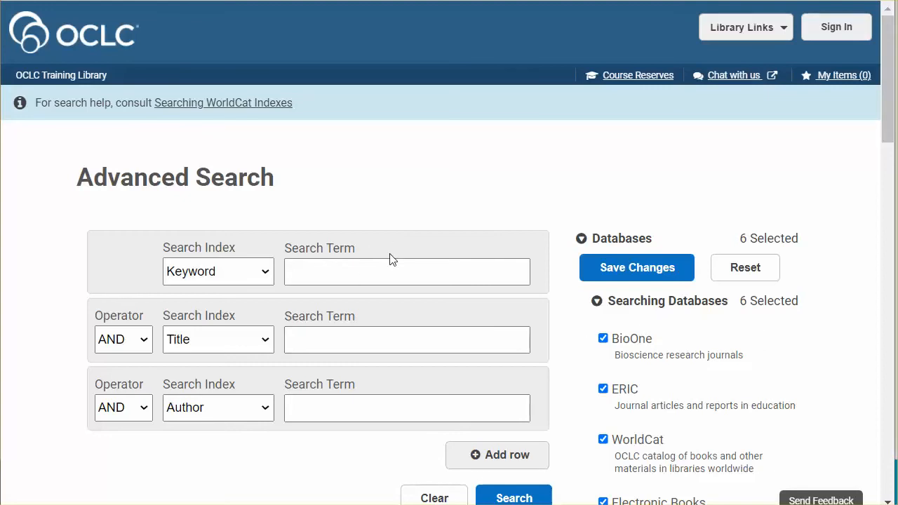
Enter keyword 'information technology' and title 'statistics' as the search terms.
left_click(407, 272)
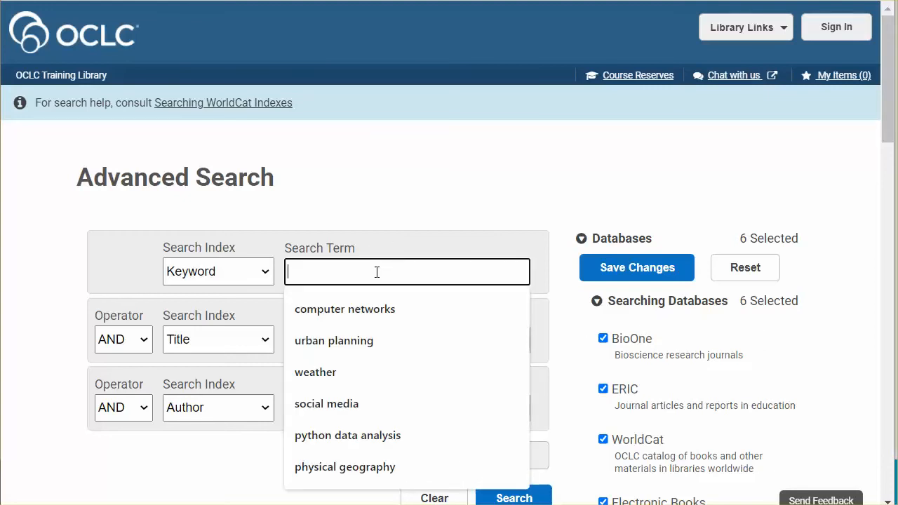
type("information technology")
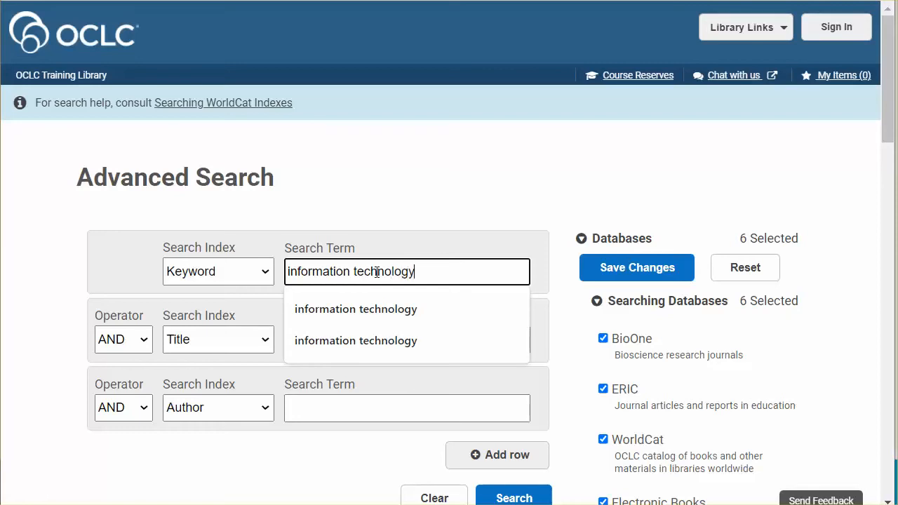
mouse_move(253, 354)
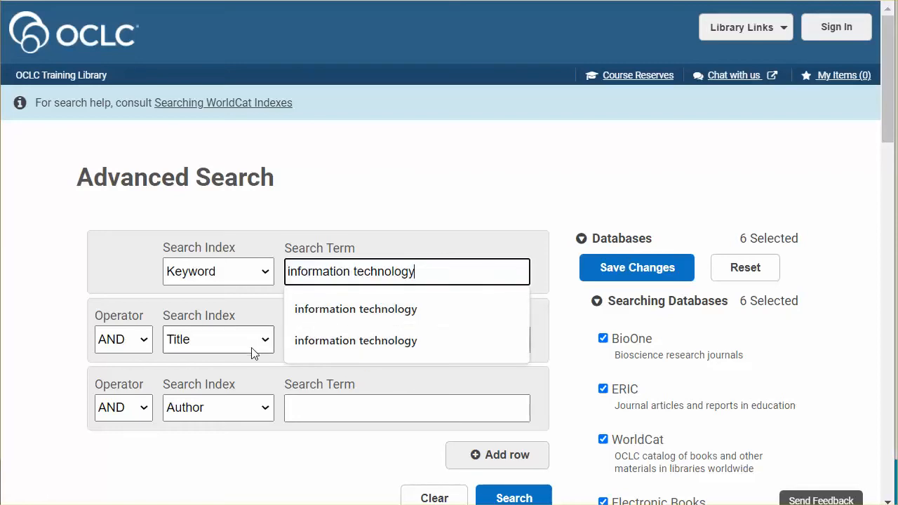
left_click(407, 340)
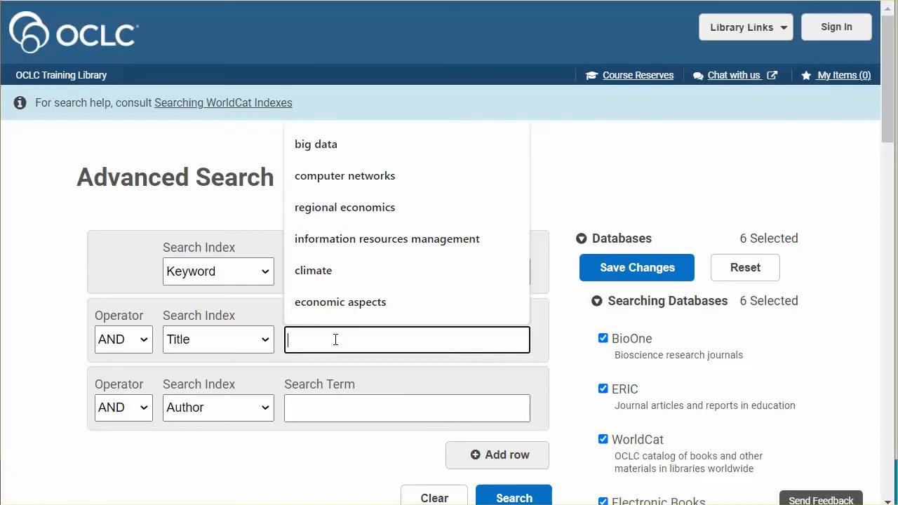
type("statistics")
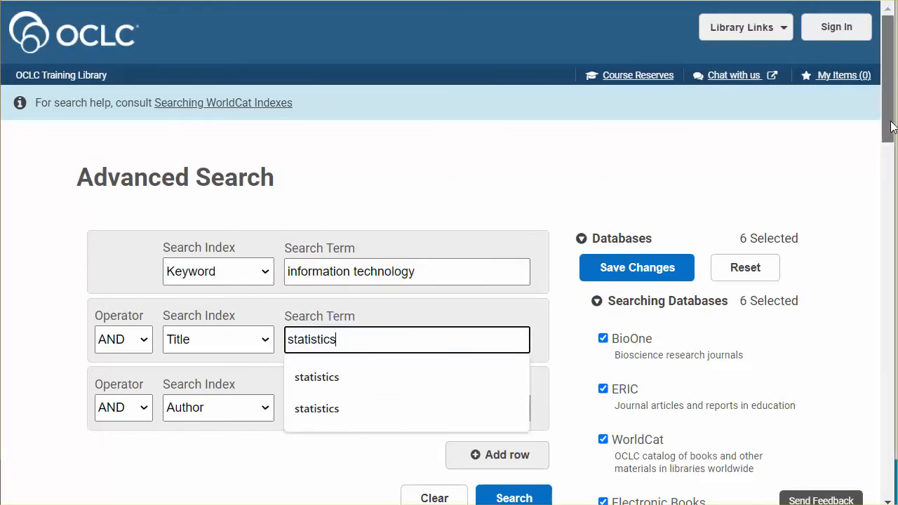
scroll("down", 3)
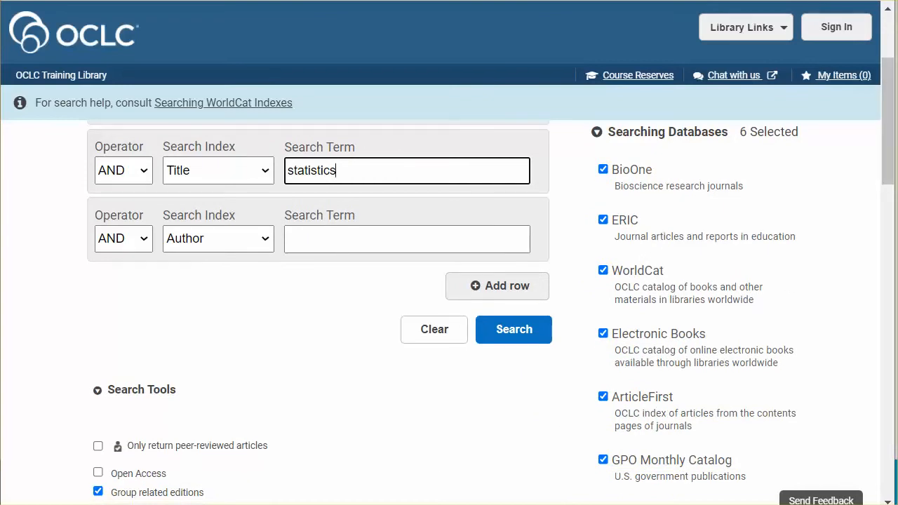
Run the search, returning 7,692 results, and view the Databases facet counts.
left_click(514, 329)
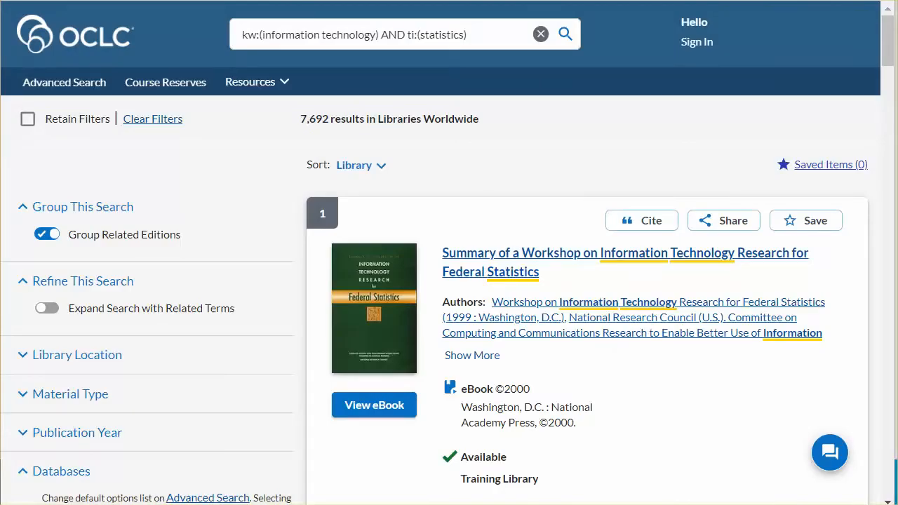
mouse_move(245, 174)
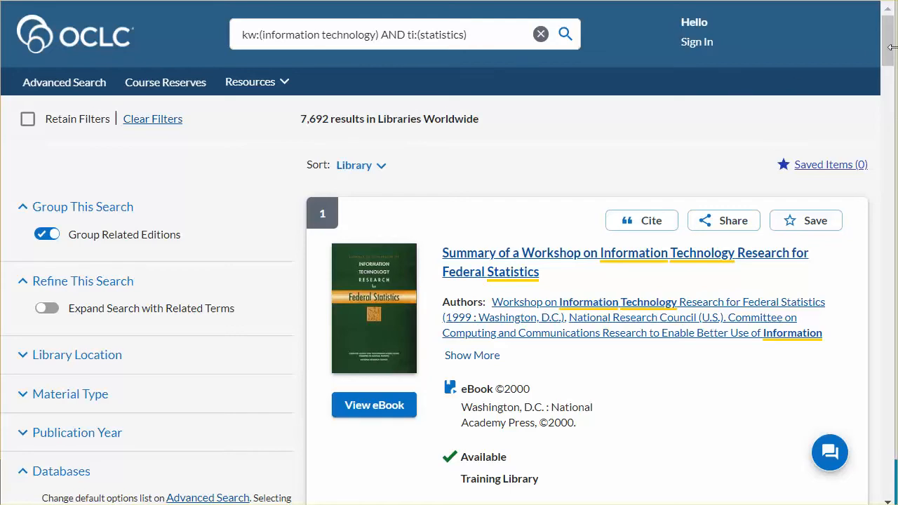
scroll("down", 3)
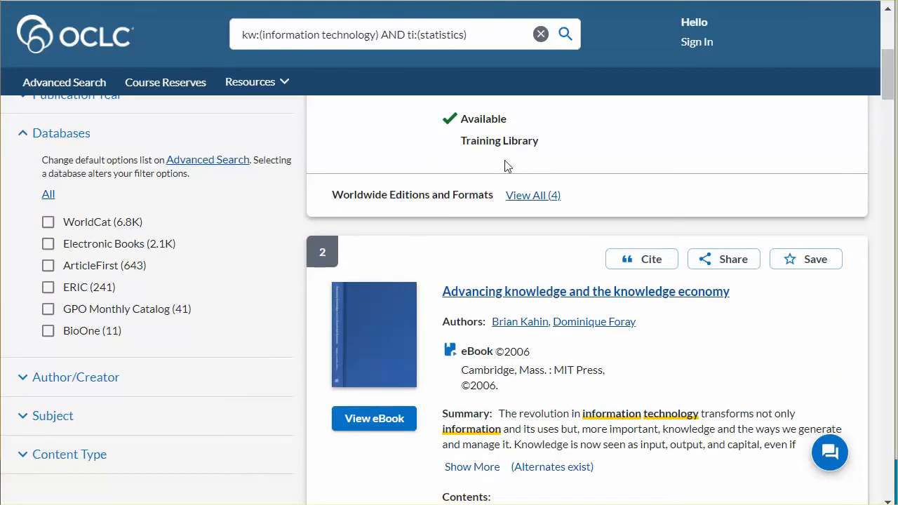
mouse_move(197, 244)
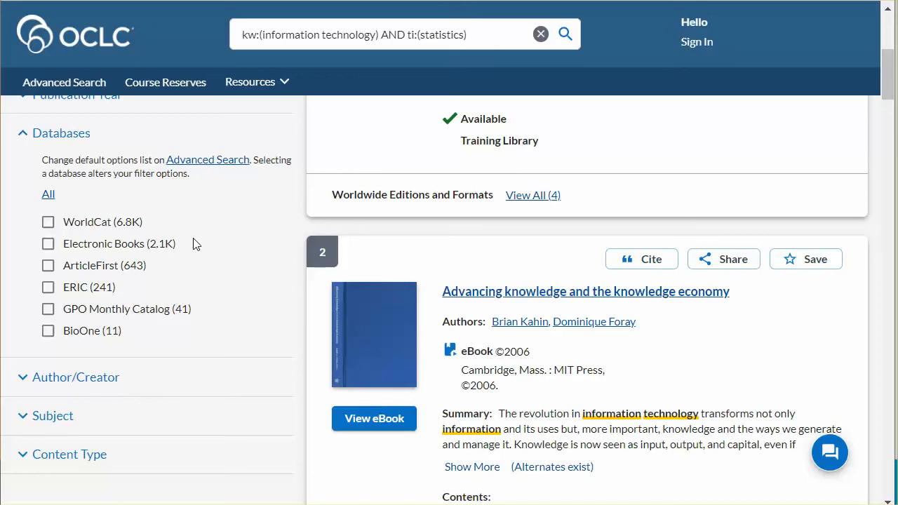
mouse_move(169, 272)
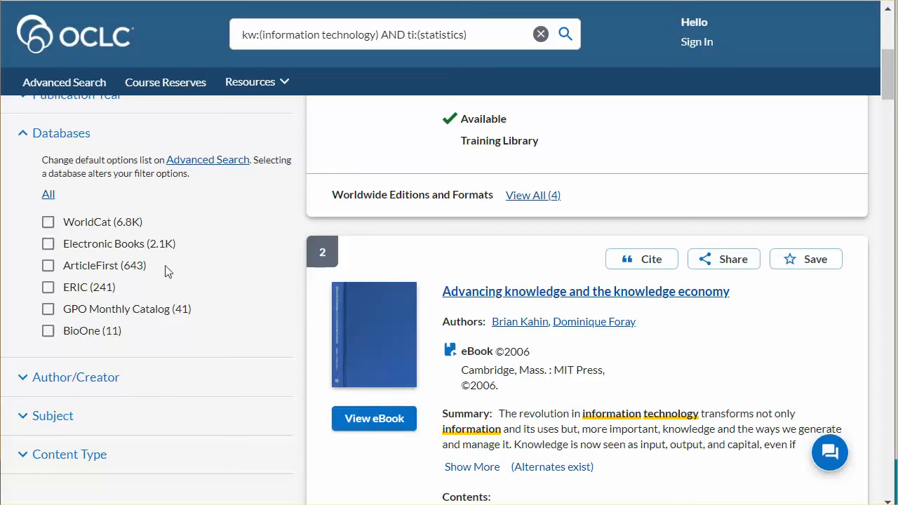
mouse_move(200, 328)
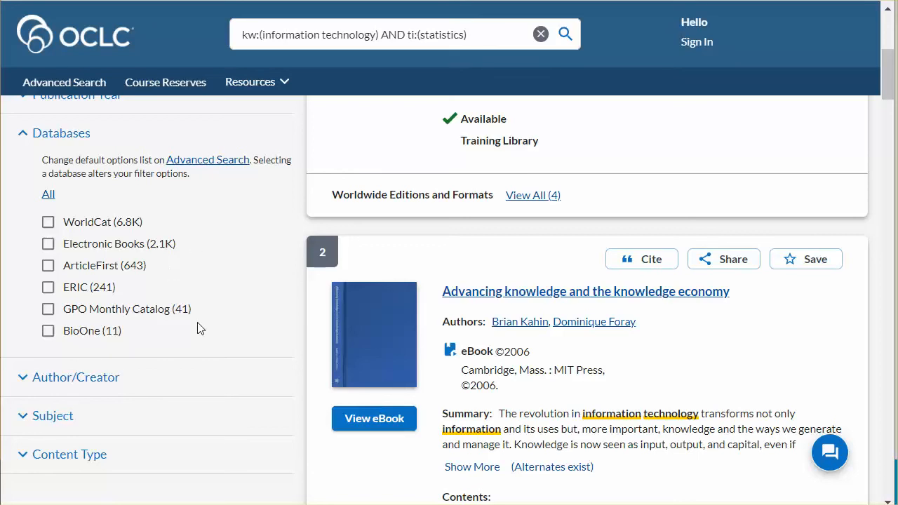
mouse_move(177, 341)
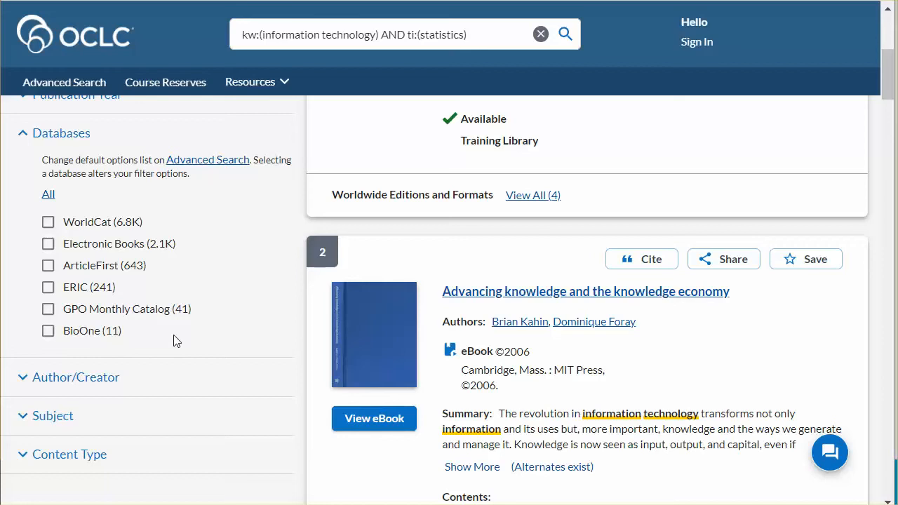
mouse_move(530, 298)
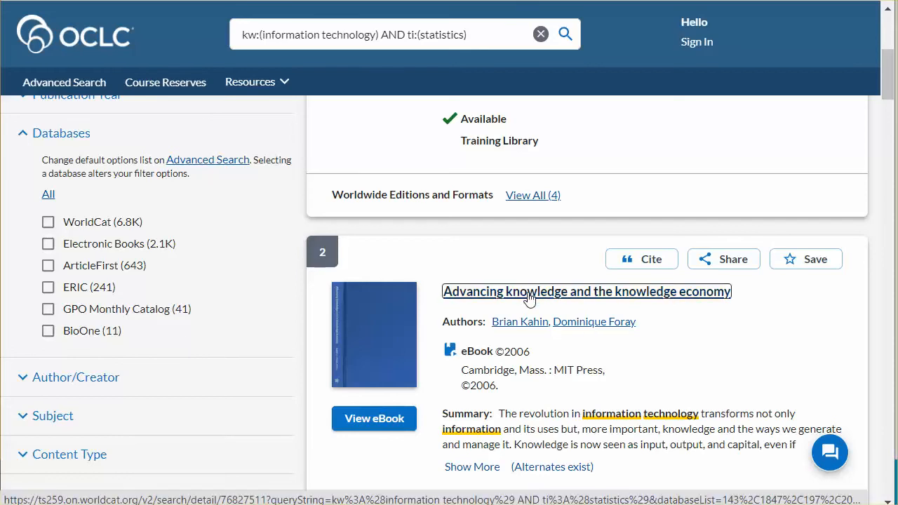
View the full record for result 2, 'Advancing knowledge and the knowledge economy,' then return to the results list.
left_click(531, 290)
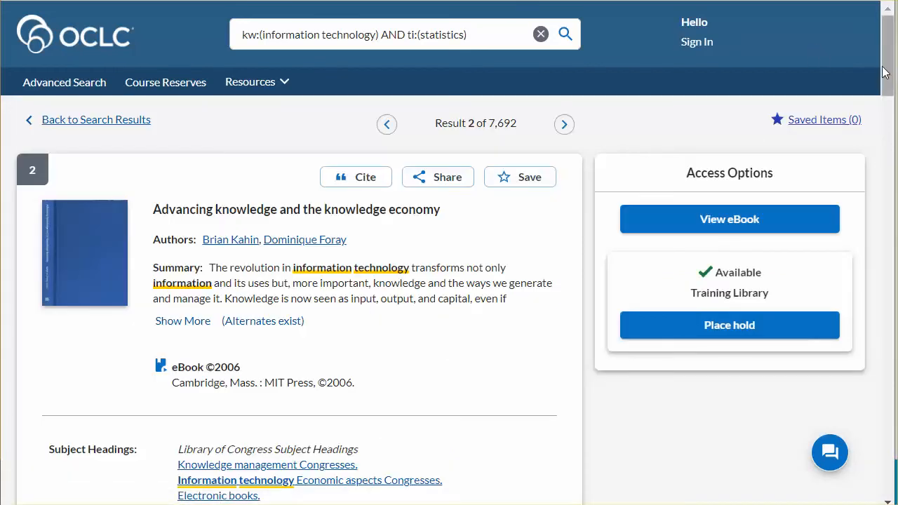
scroll("down", 3)
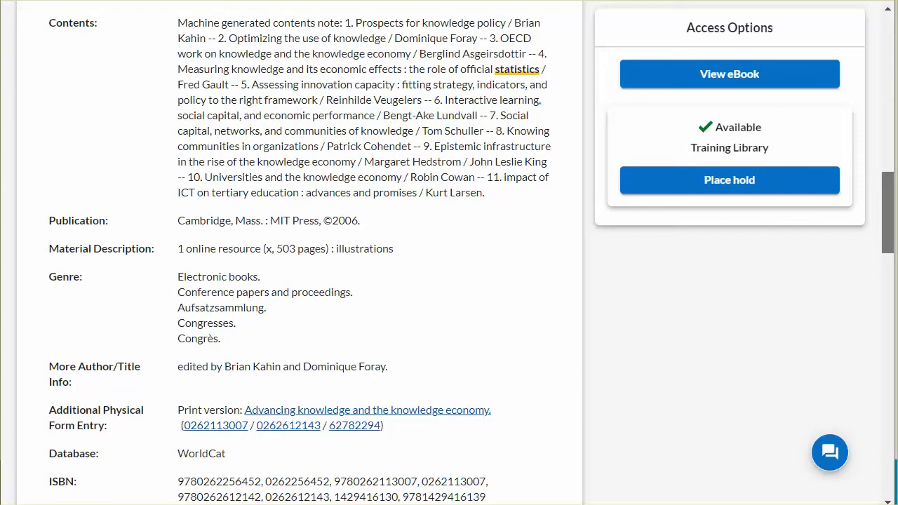
scroll("down", 3)
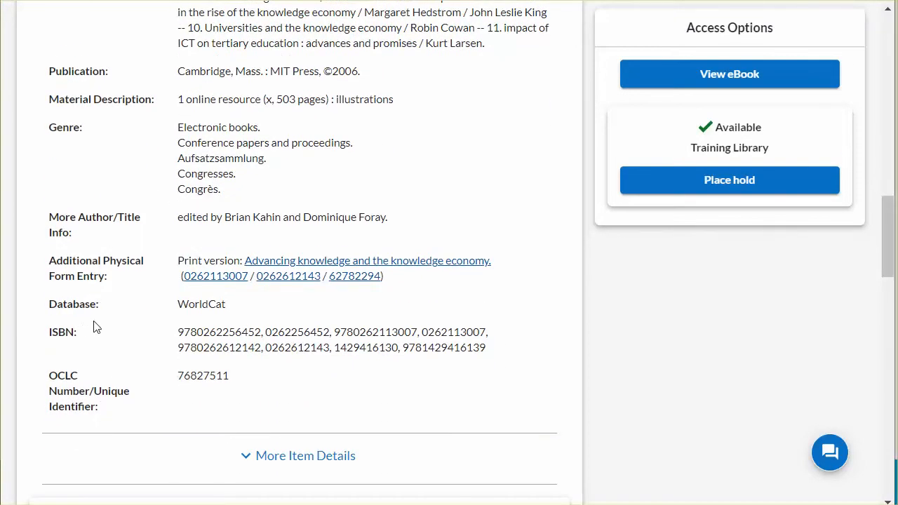
mouse_move(222, 321)
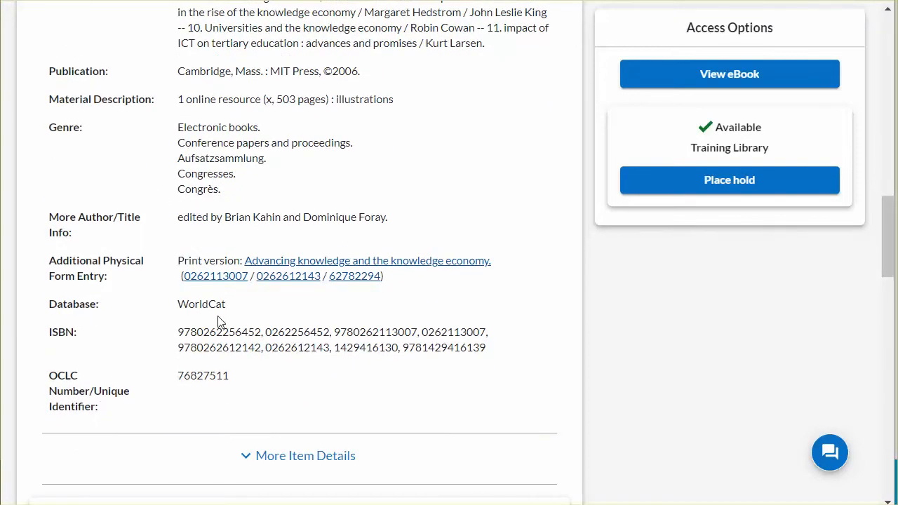
mouse_move(889, 252)
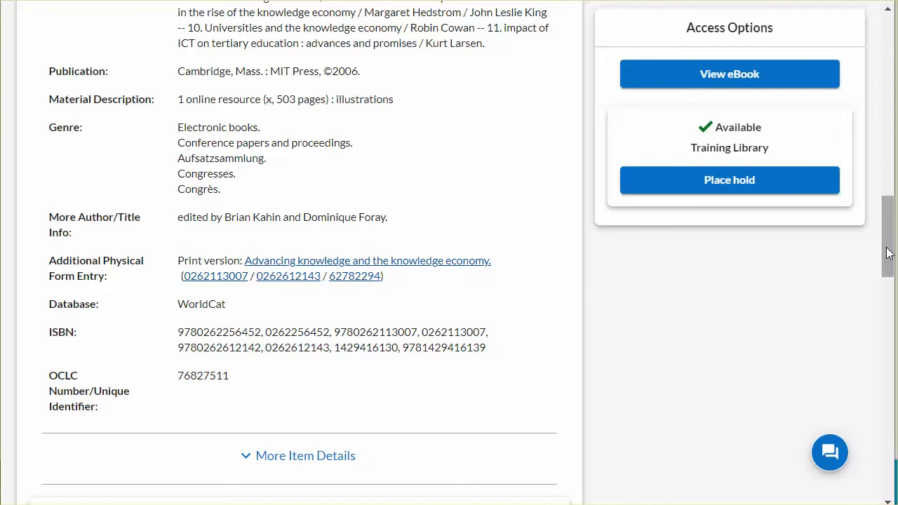
scroll("up", 3)
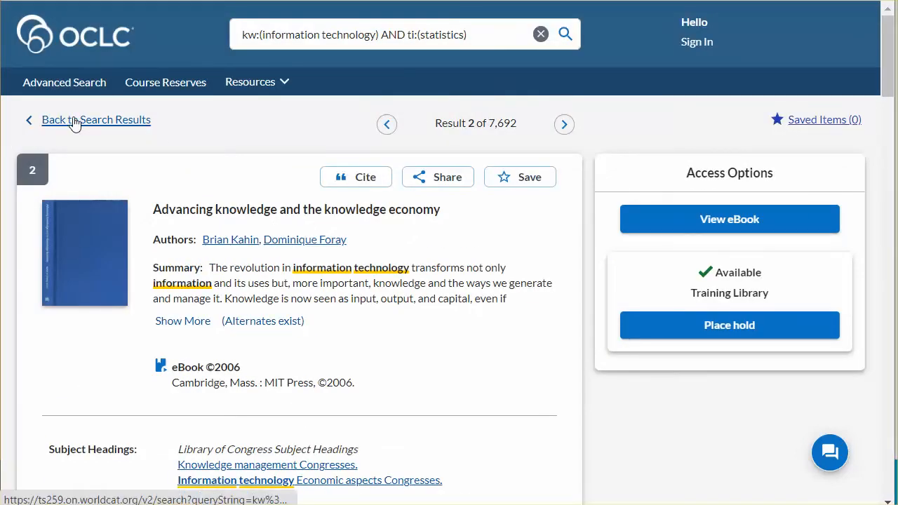
left_click(95, 119)
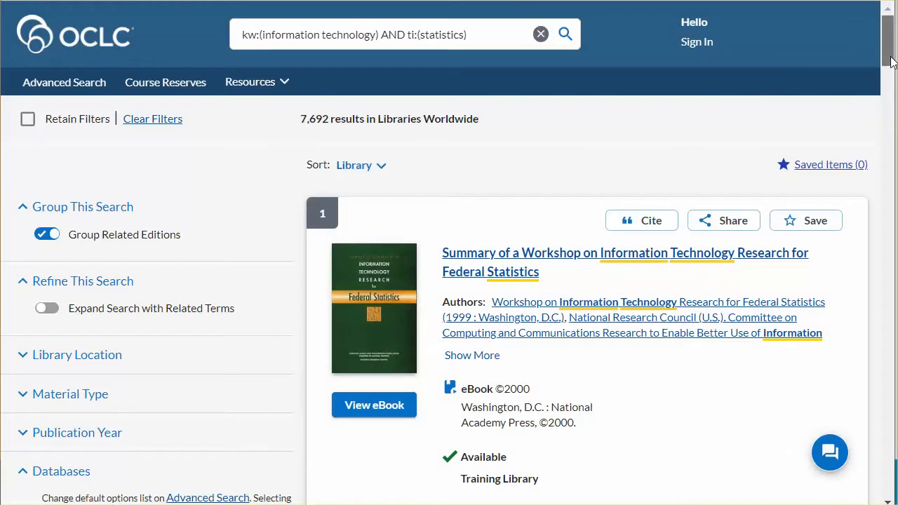
Limit results to ERIC (241 results) and view the first article's full record.
scroll("down", 3)
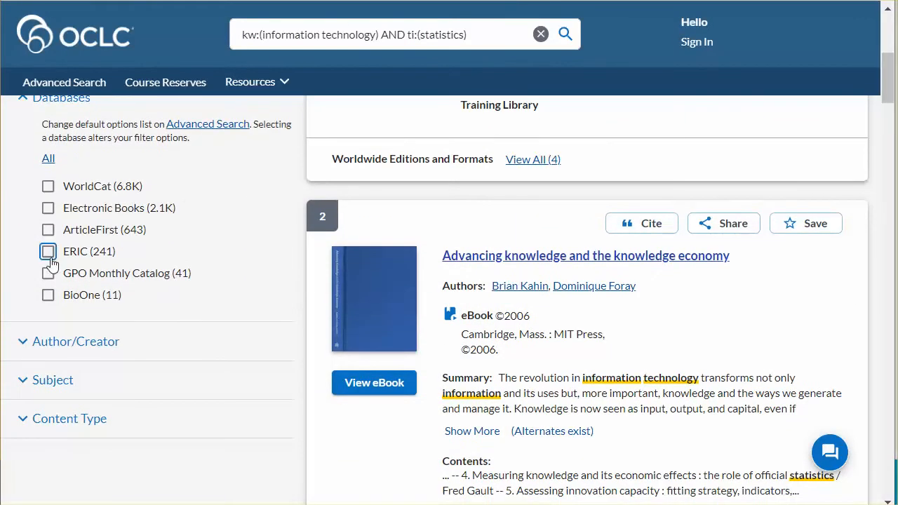
left_click(48, 251)
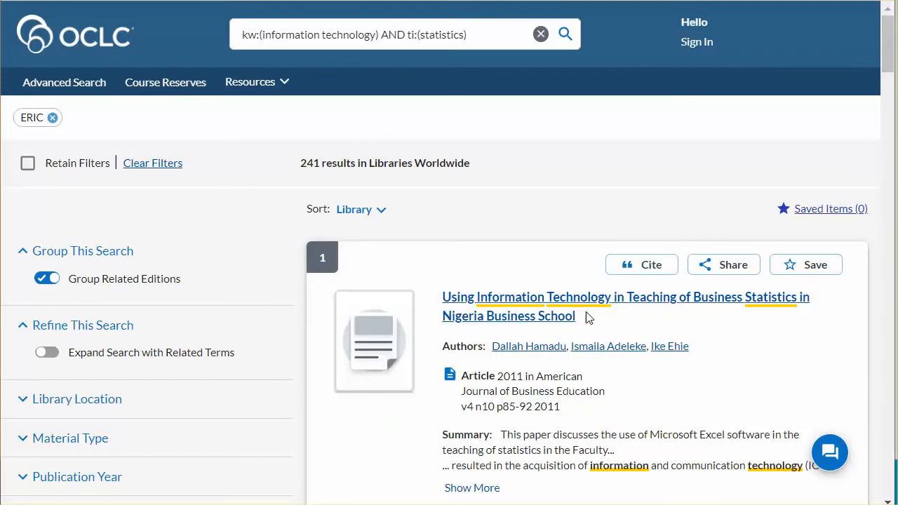
left_click(626, 297)
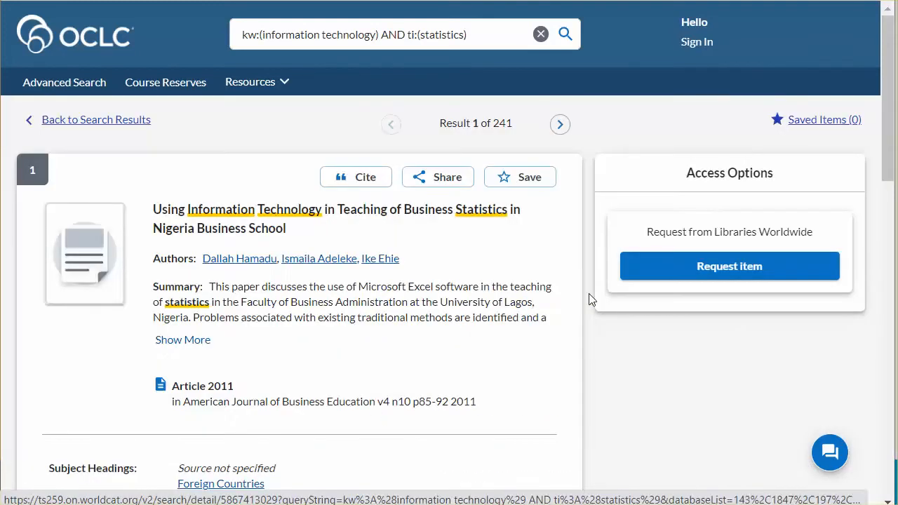
scroll("down", 3)
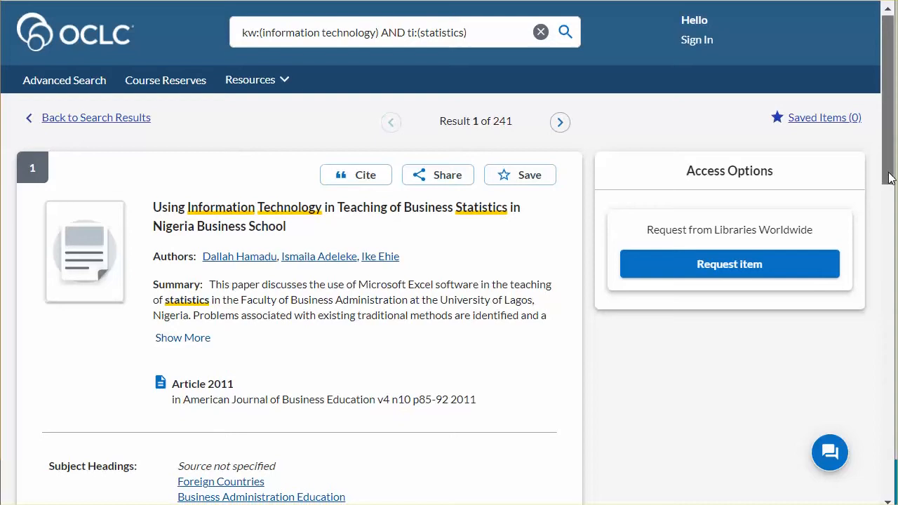
scroll("down", 3)
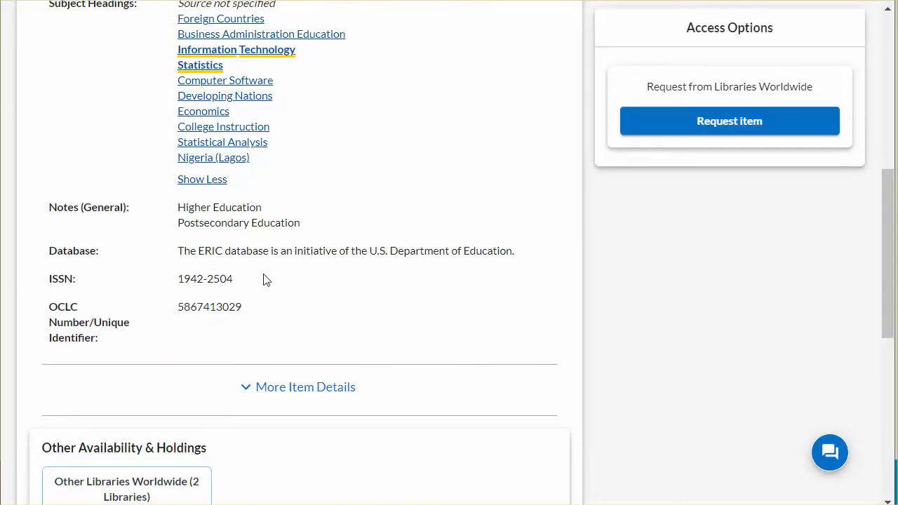
mouse_move(283, 270)
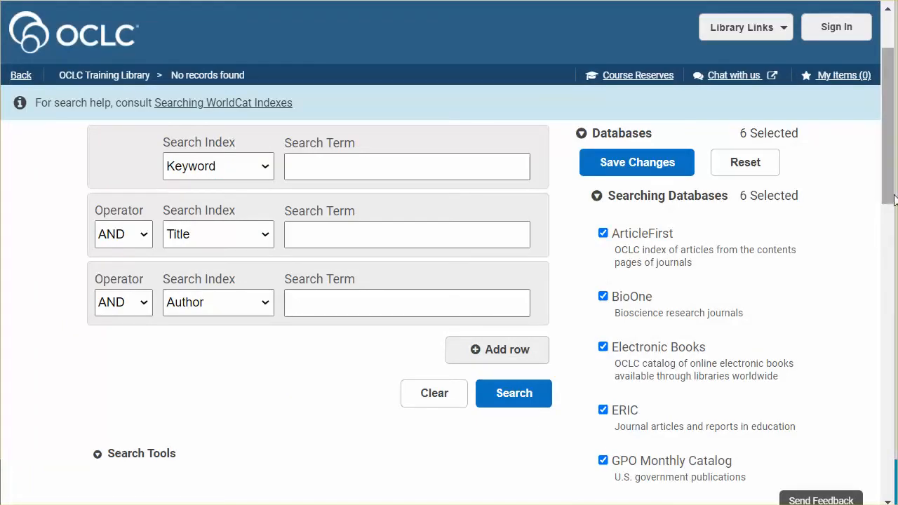
mouse_move(890, 203)
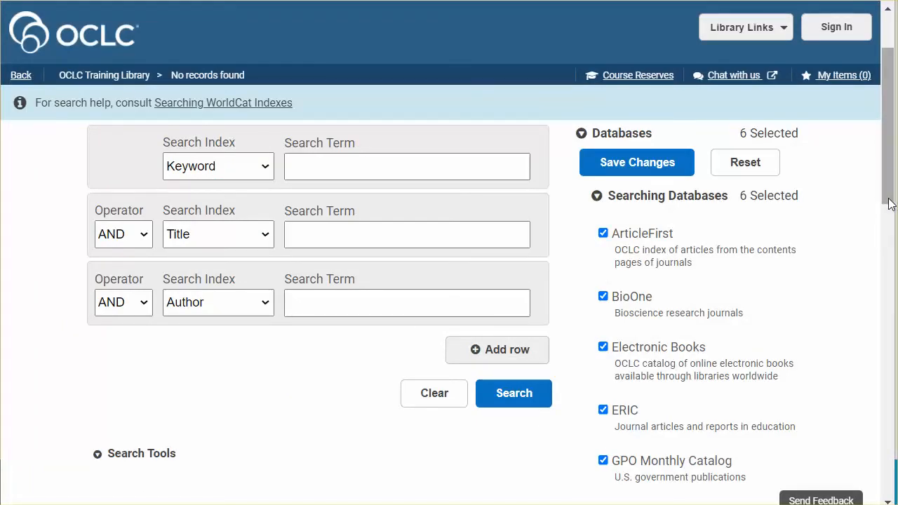
Select every database in the Other Databases group and save, giving 15 selected databases.
scroll("down", 3)
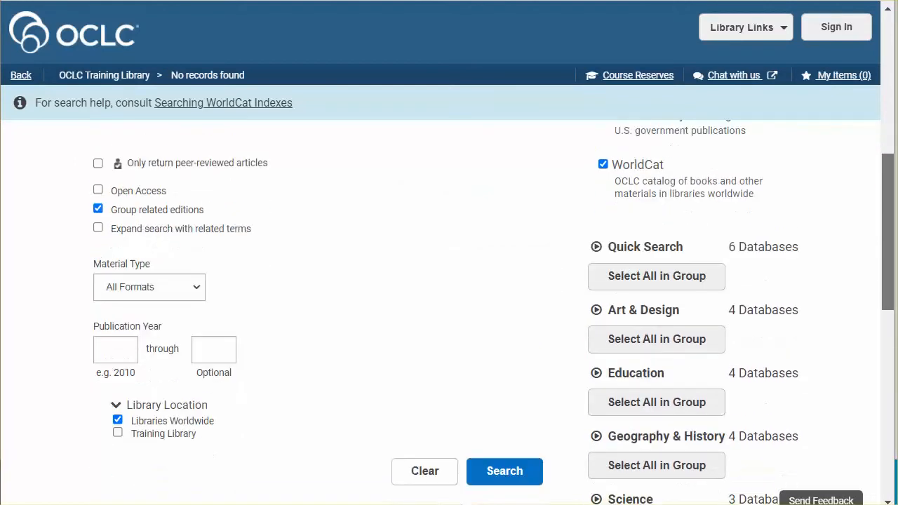
scroll("down", 3)
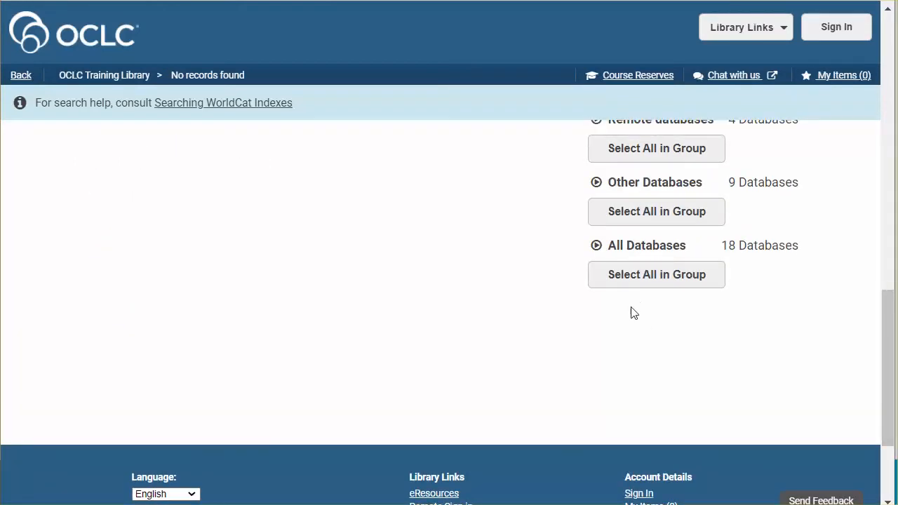
mouse_move(595, 246)
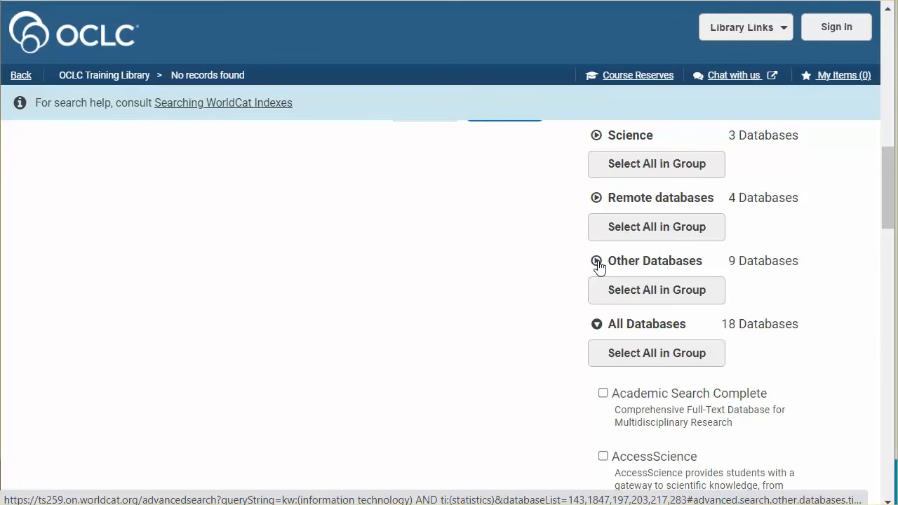
scroll("down", 3)
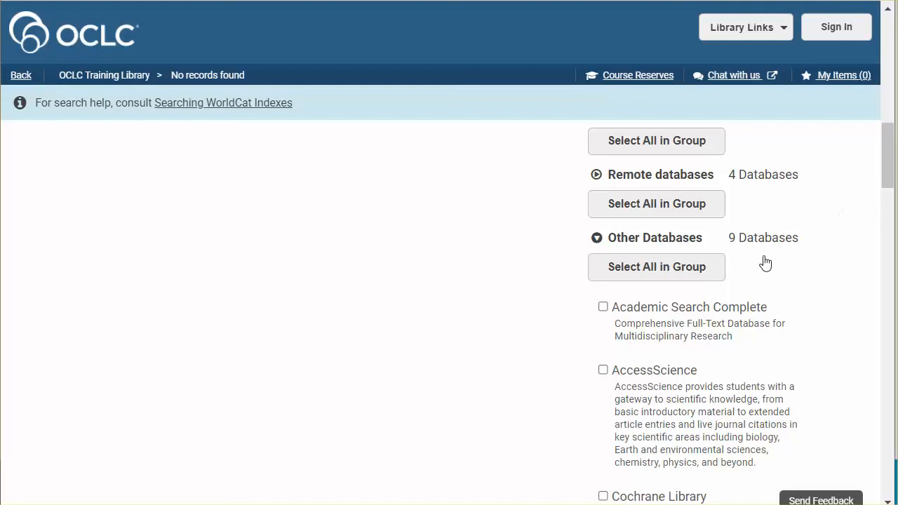
left_click(603, 306)
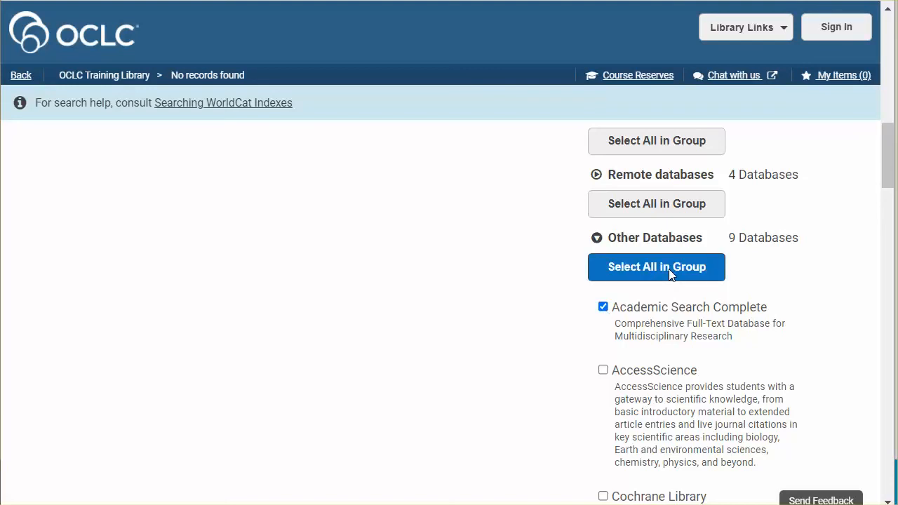
left_click(657, 267)
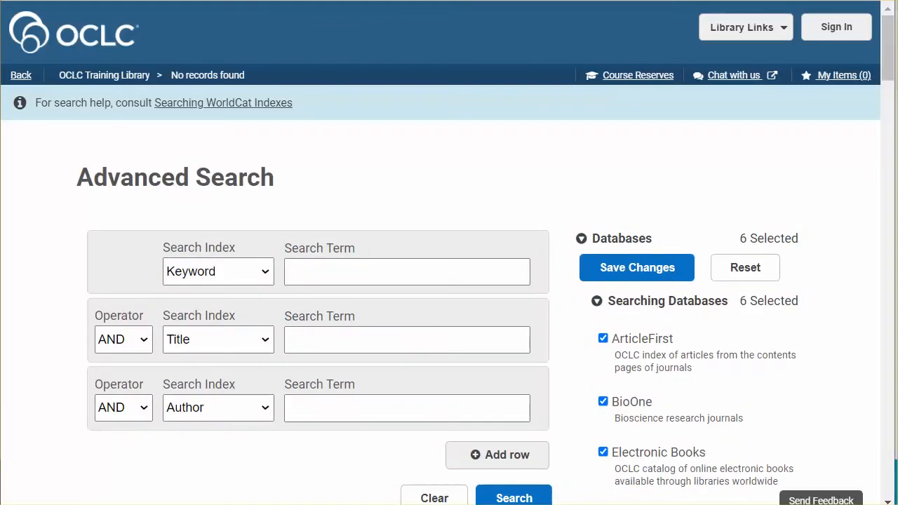
left_click(638, 267)
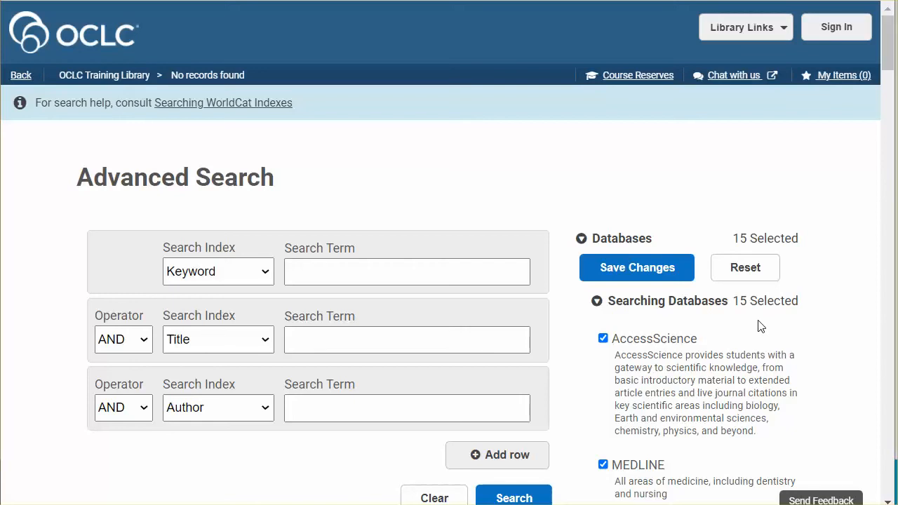
Enter keyword 'transportation' and title 'road construction' as the search terms.
left_click(407, 271)
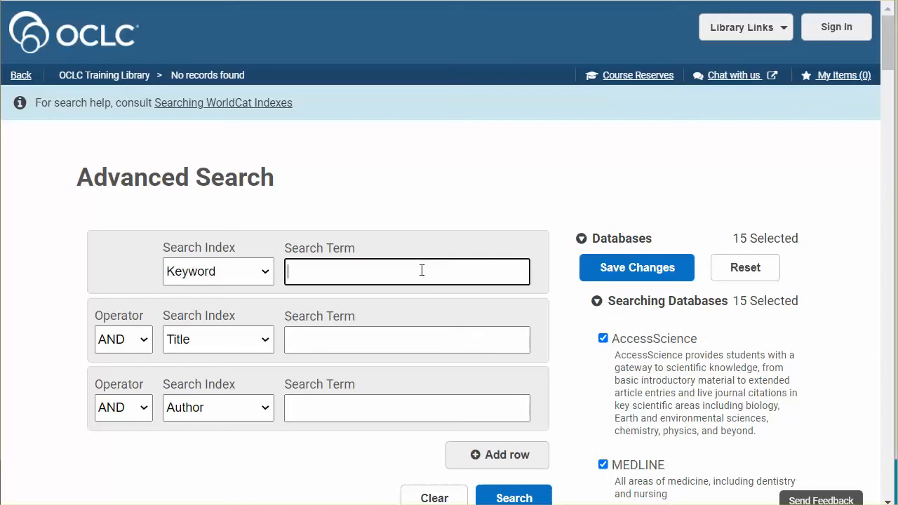
type("transportation")
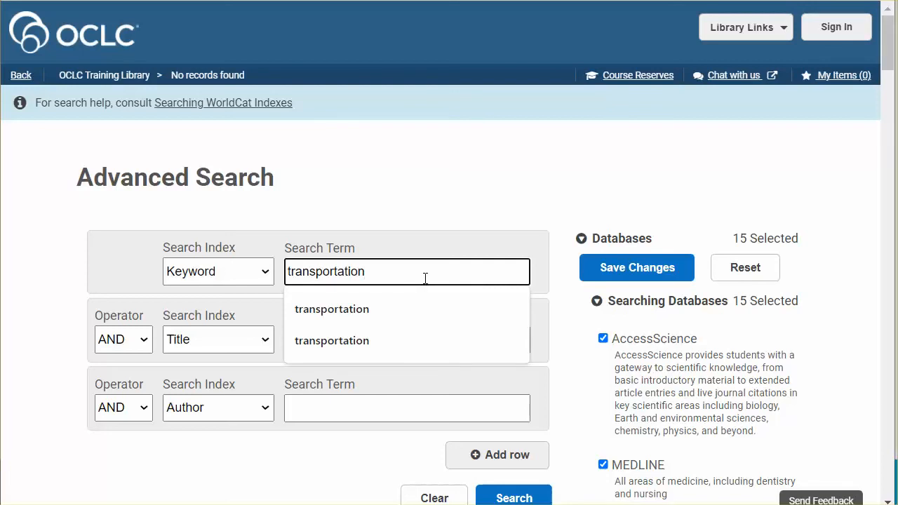
left_click(218, 339)
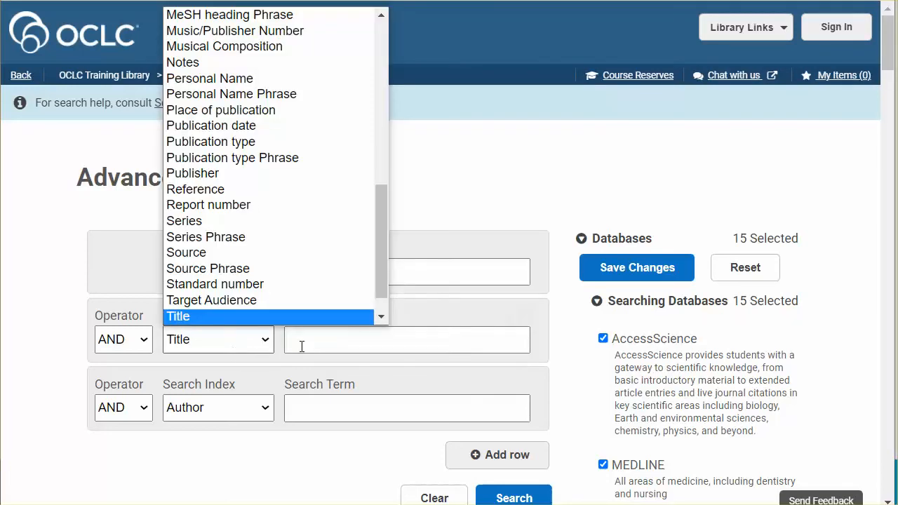
type("road constru")
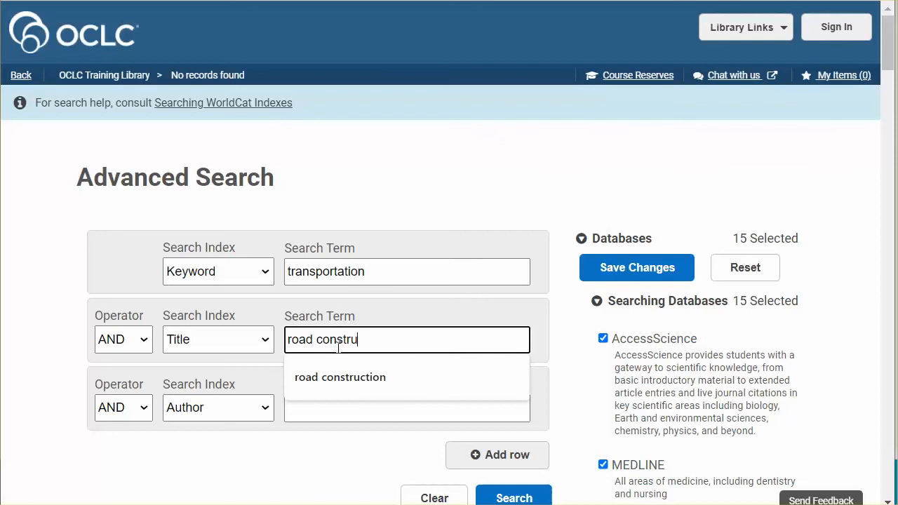
left_click(340, 378)
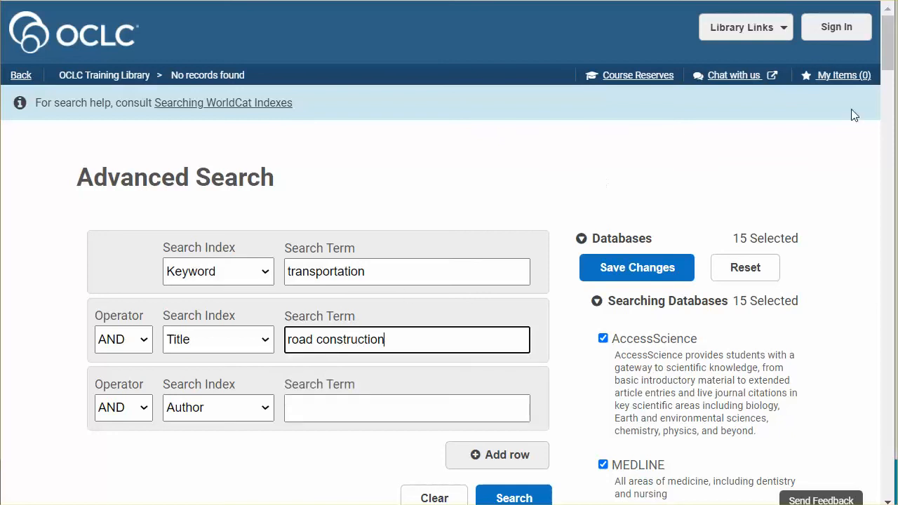
Expand the Databases facet with Show More to see all per-database result counts.
scroll("down", 3)
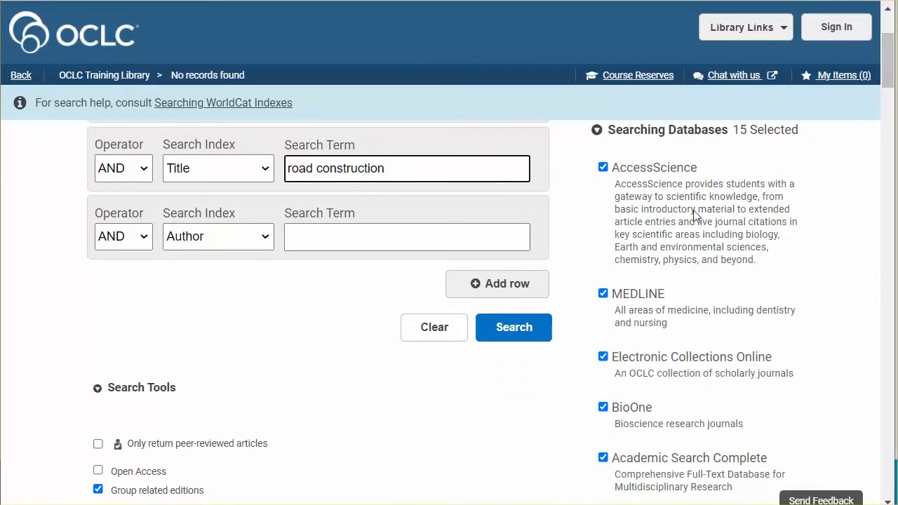
mouse_move(505, 362)
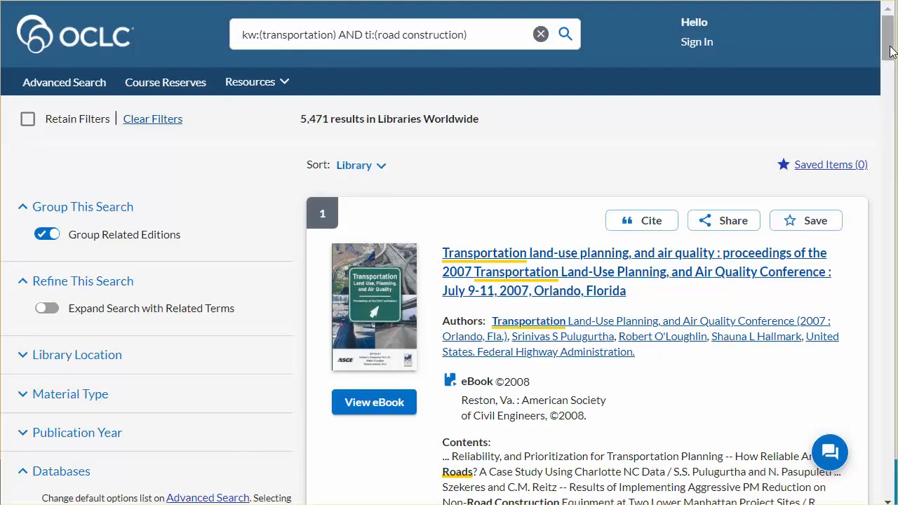
scroll("down", 3)
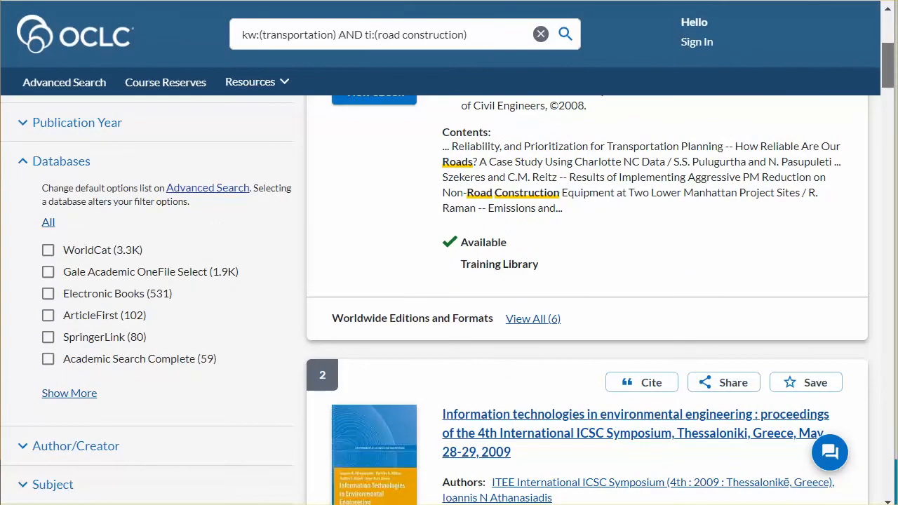
mouse_move(224, 303)
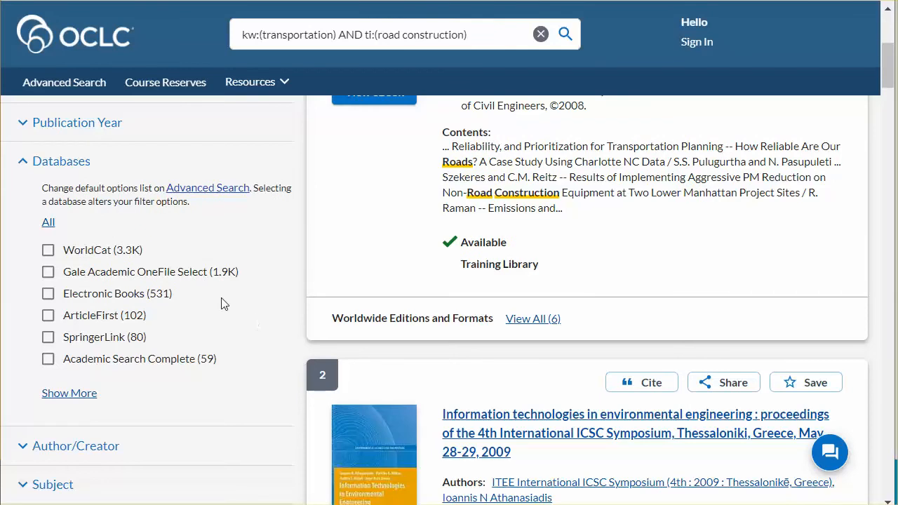
mouse_move(214, 305)
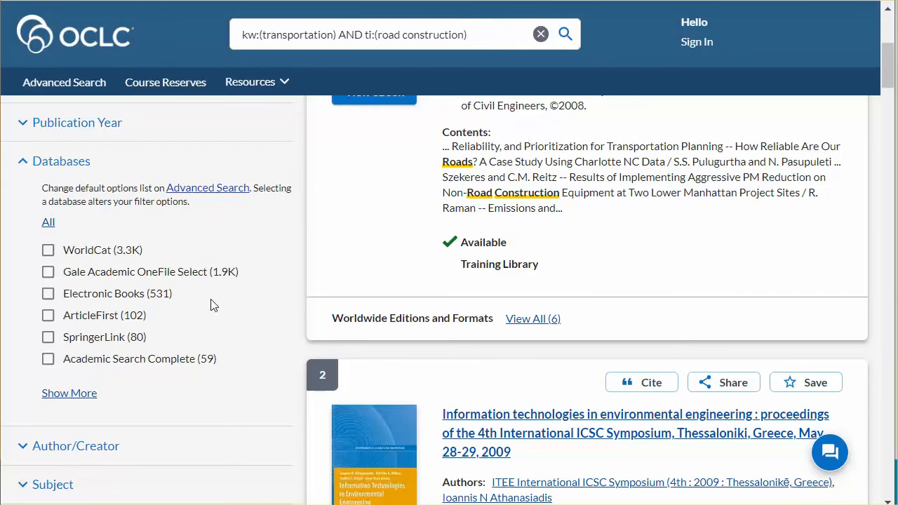
mouse_move(203, 328)
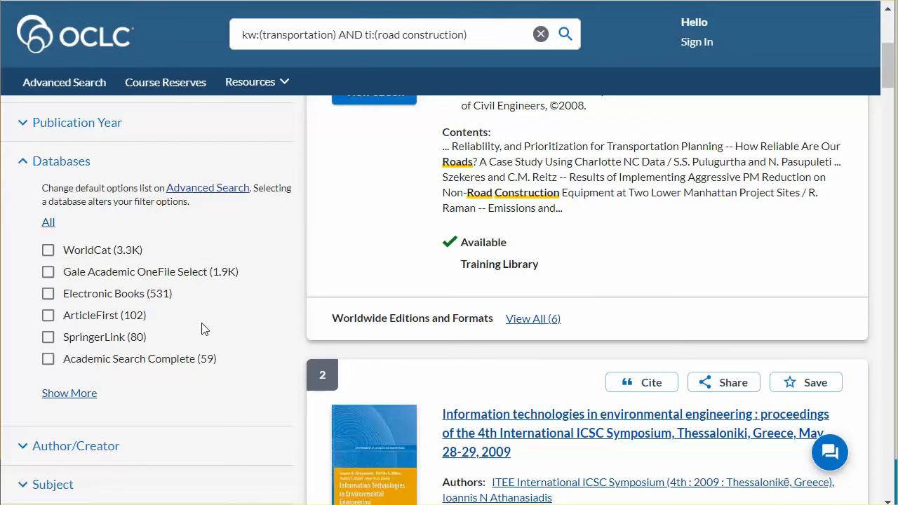
left_click(69, 393)
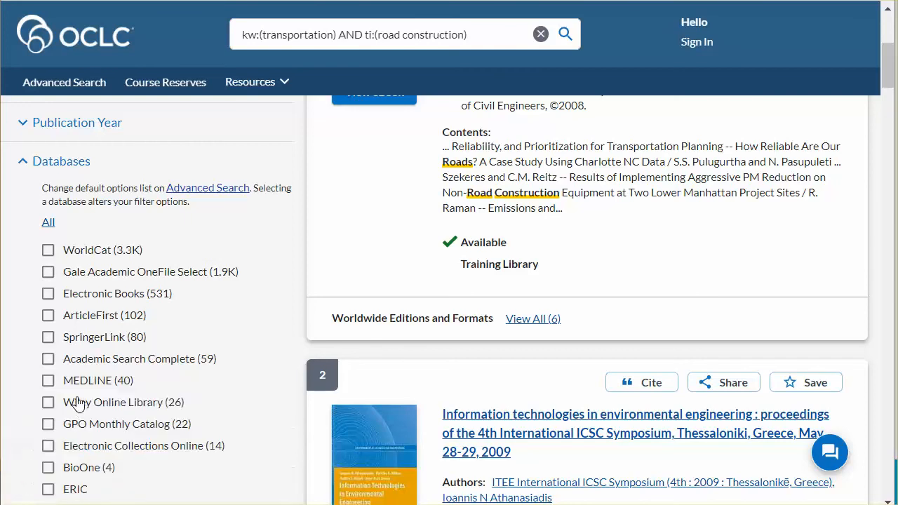
scroll("down", 3)
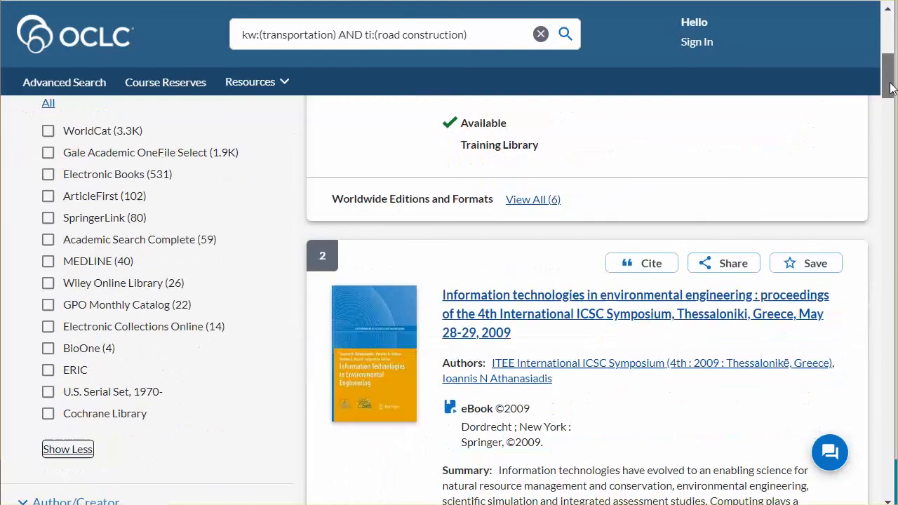
scroll("down", 3)
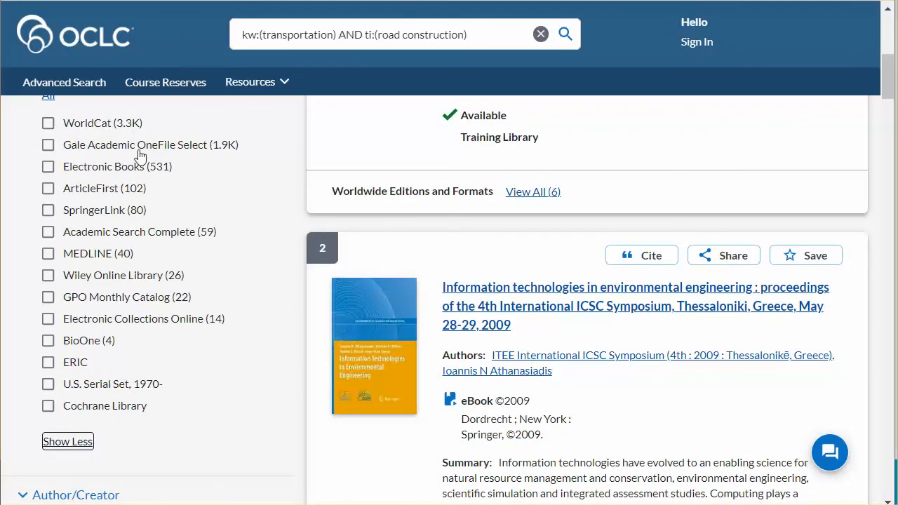
mouse_move(219, 334)
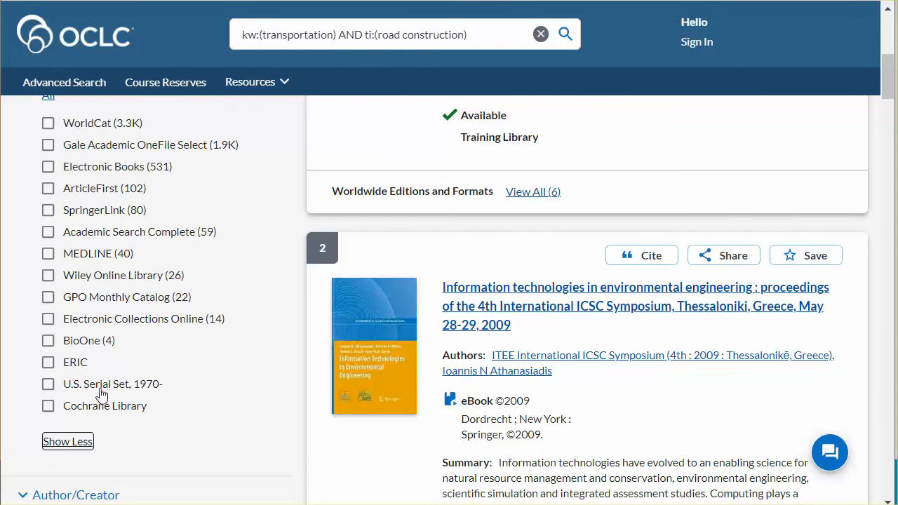
mouse_move(118, 423)
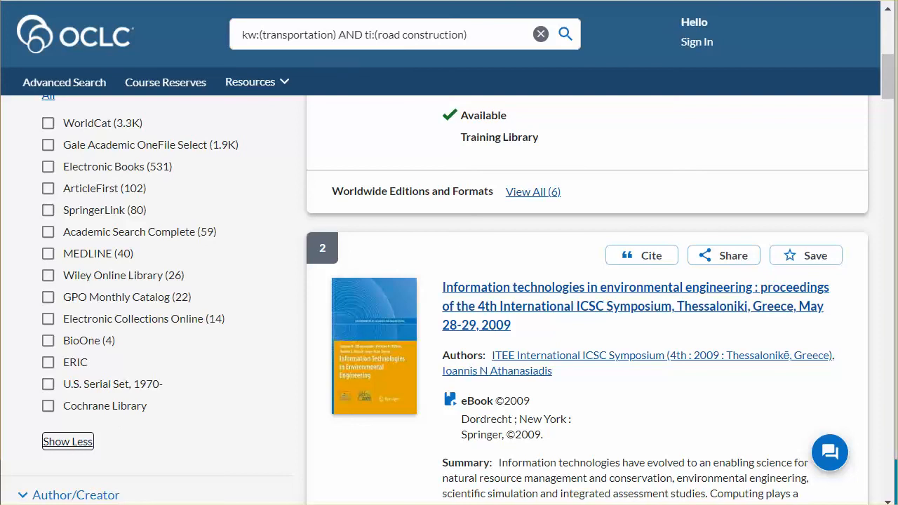
left_click(64, 82)
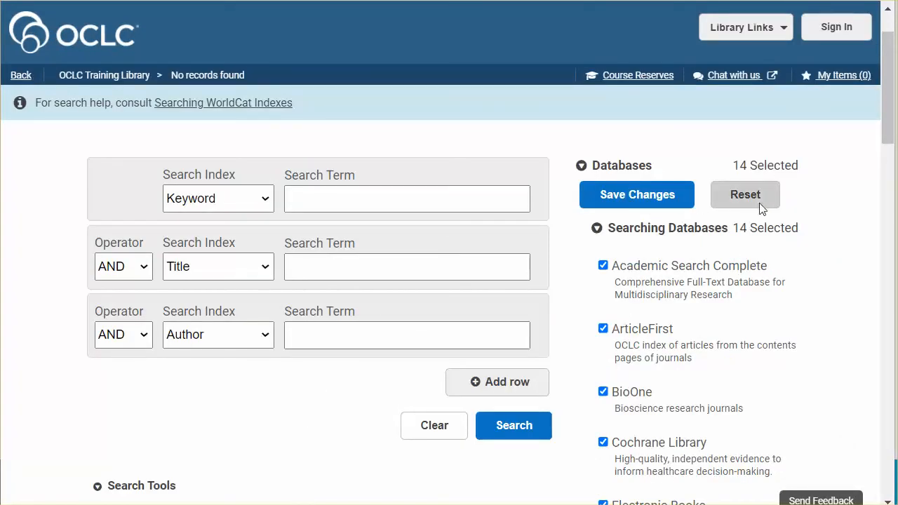
Reset the database selection to WorldCat.org only and scroll to the Remote databases group.
left_click(745, 193)
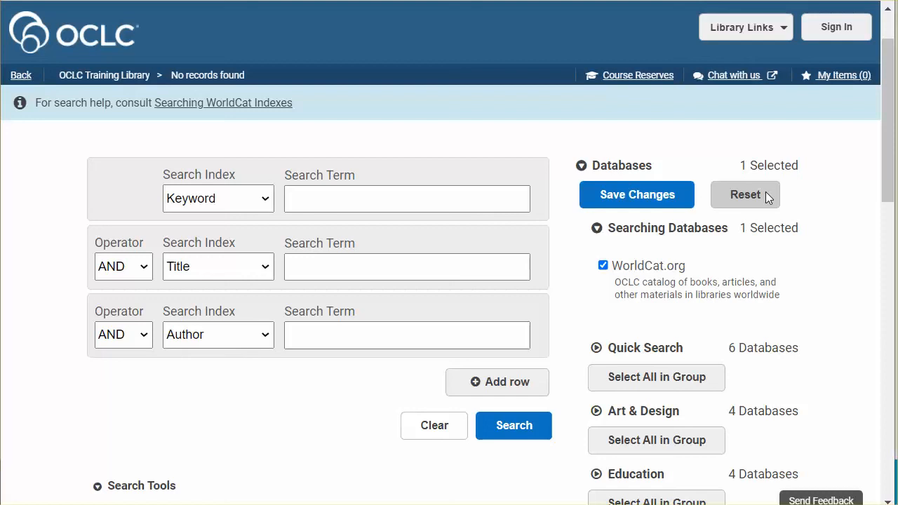
mouse_move(710, 265)
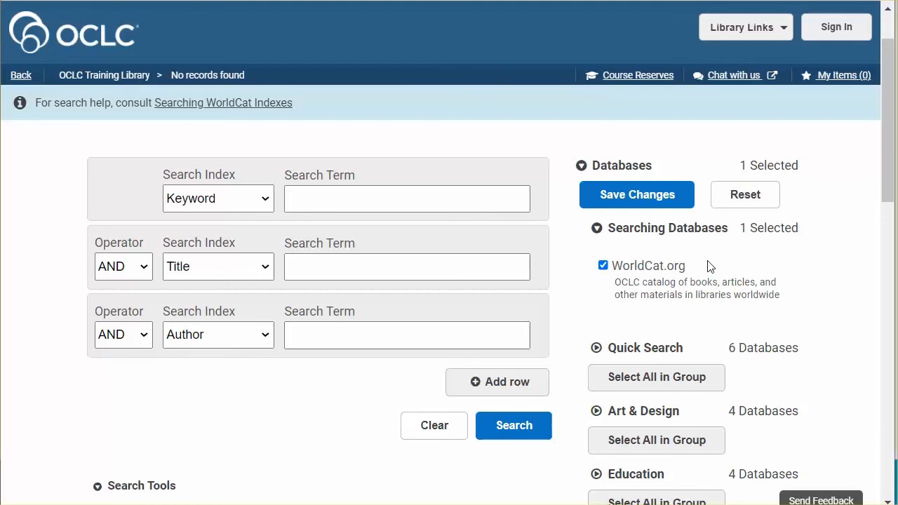
scroll("down", 3)
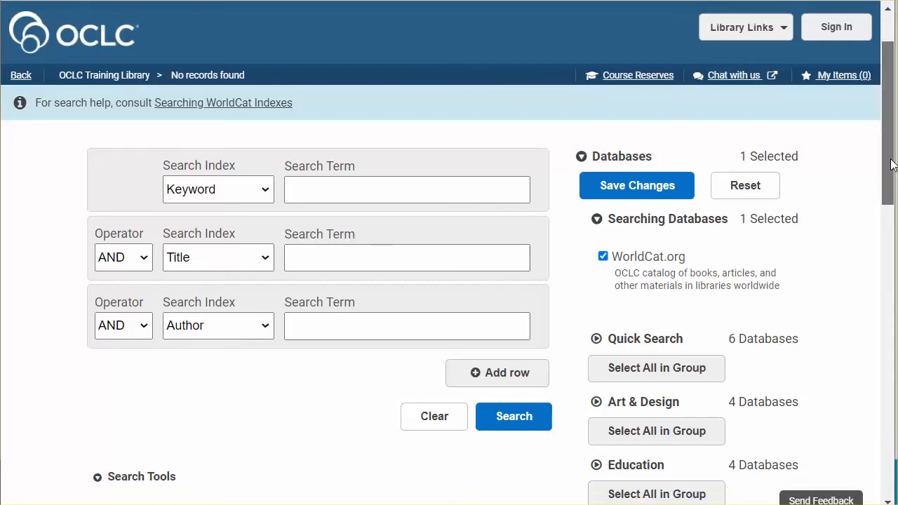
scroll("down", 3)
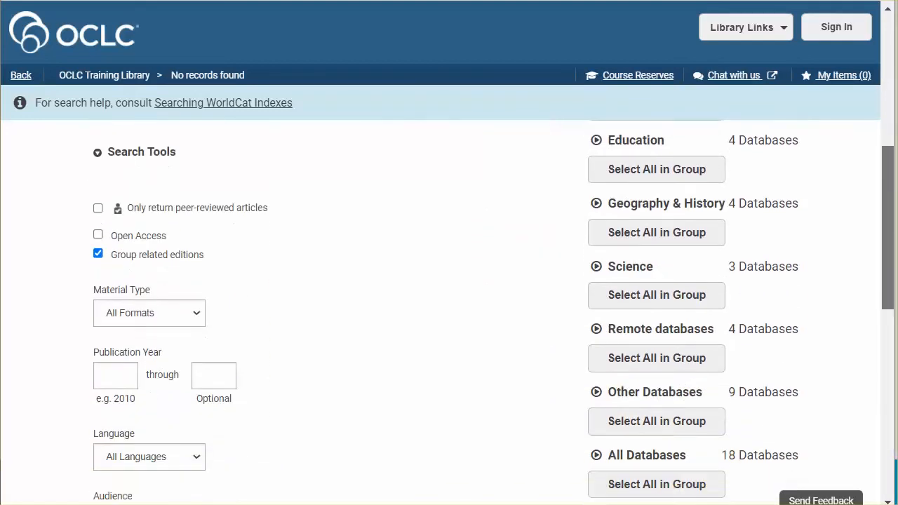
scroll("down", 3)
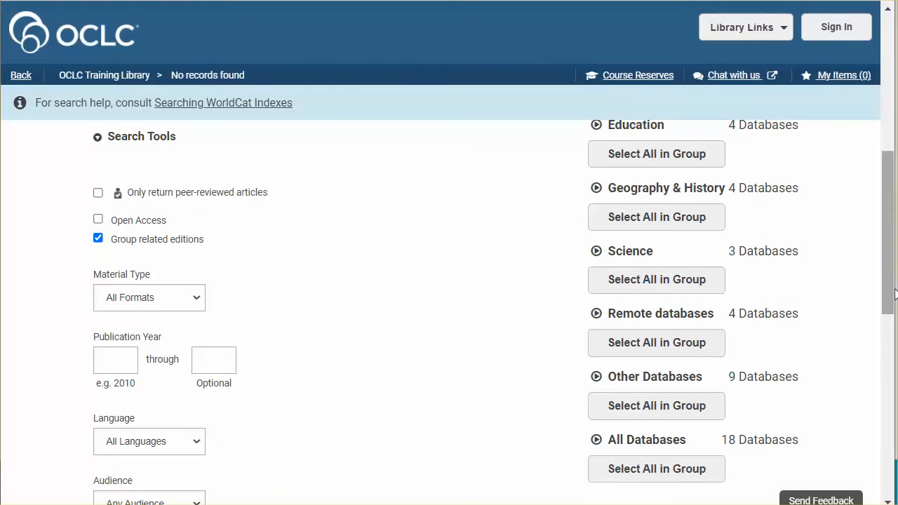
mouse_move(823, 344)
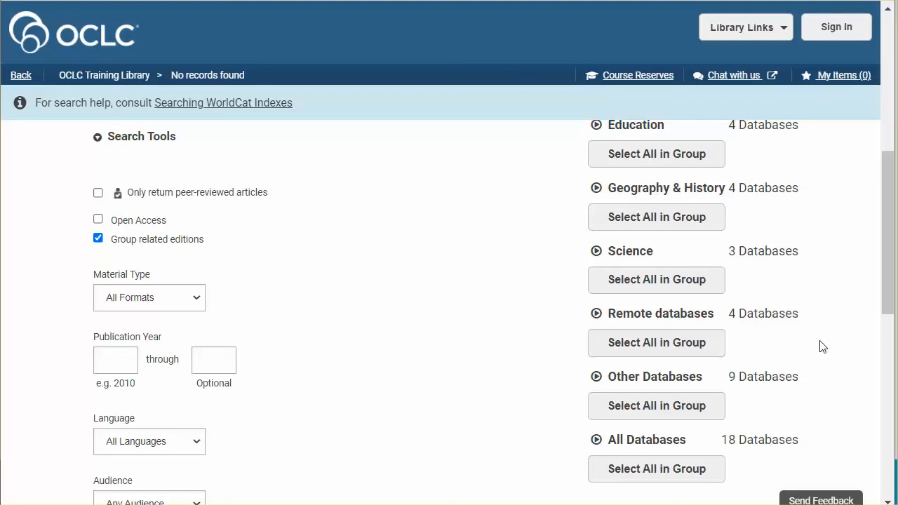
mouse_move(817, 358)
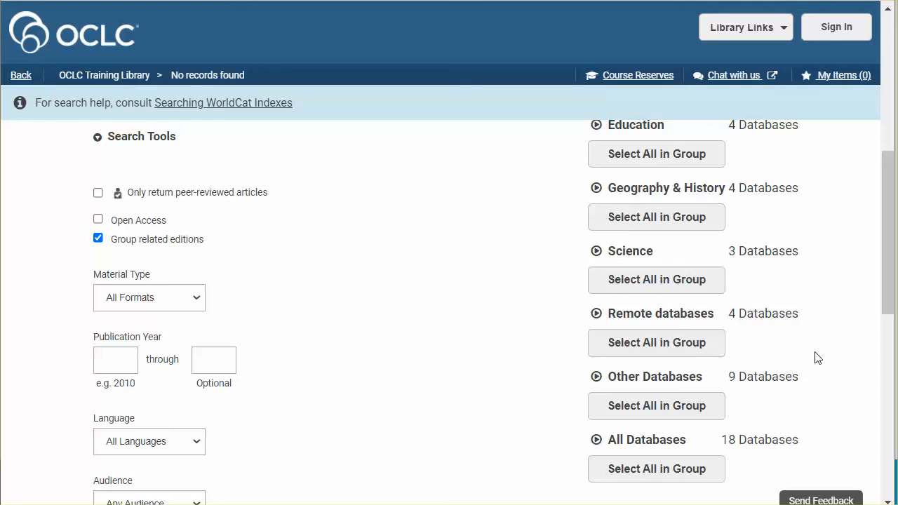
scroll("down", 3)
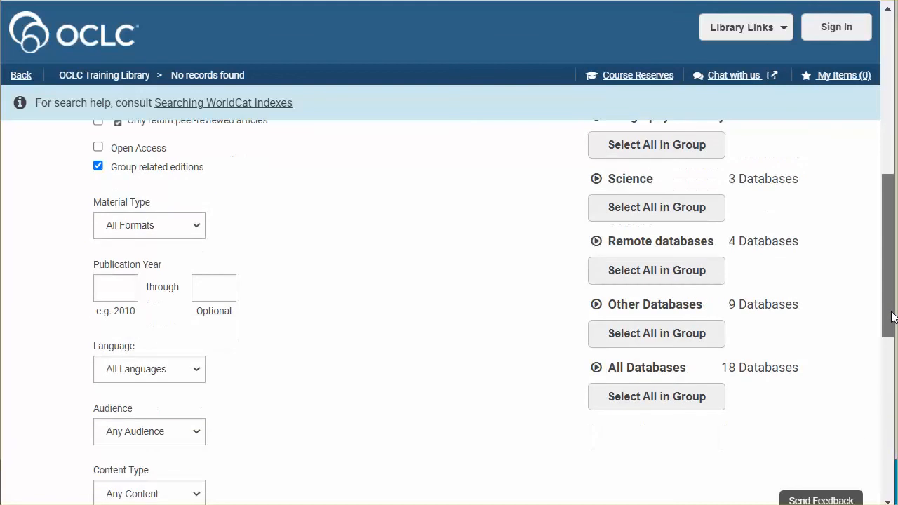
scroll("down", 3)
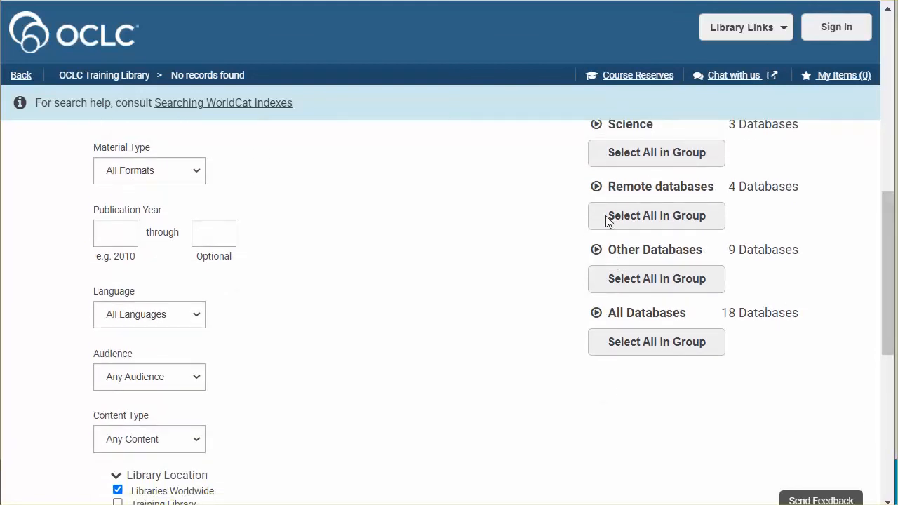
scroll("down", 3)
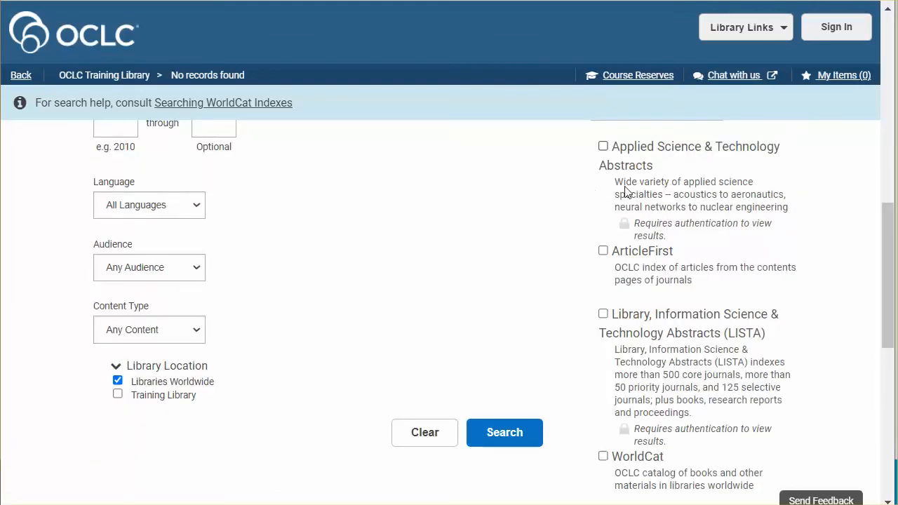
mouse_move(753, 236)
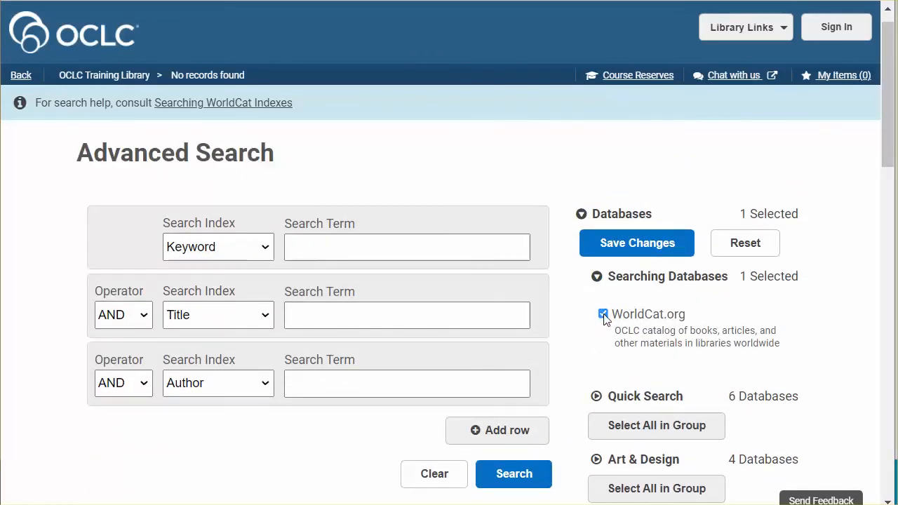
Select the four remote databases and search keyword 'computer networks' with title 'big data', returning 2,500 results.
left_click(604, 314)
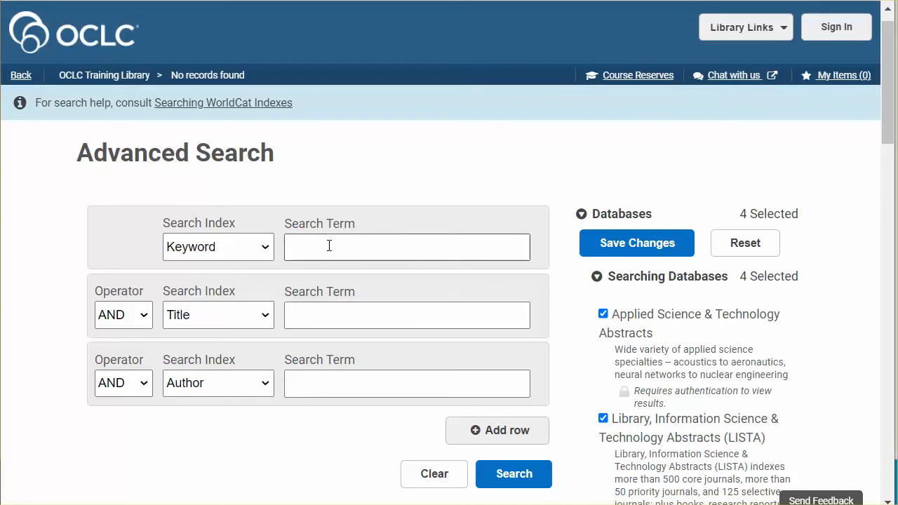
type("cpm")
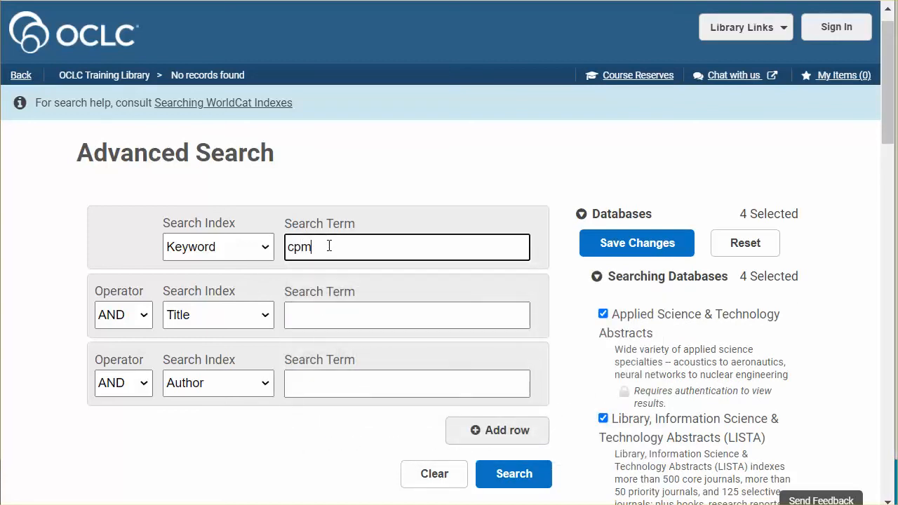
type("computer networ")
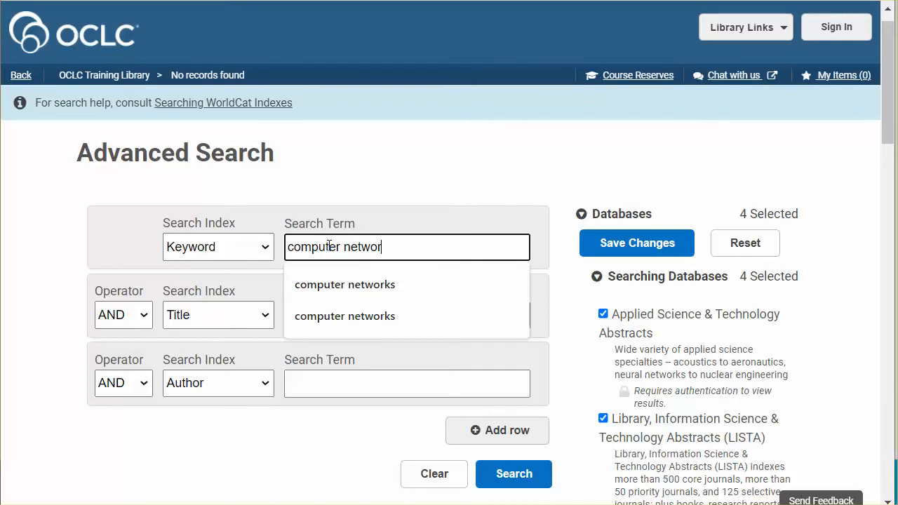
left_click(218, 314)
type("big")
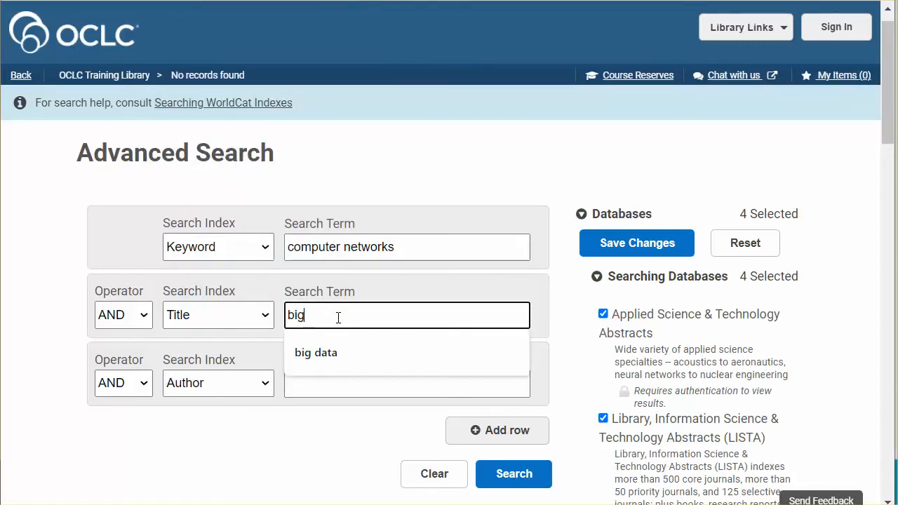
left_click(315, 354)
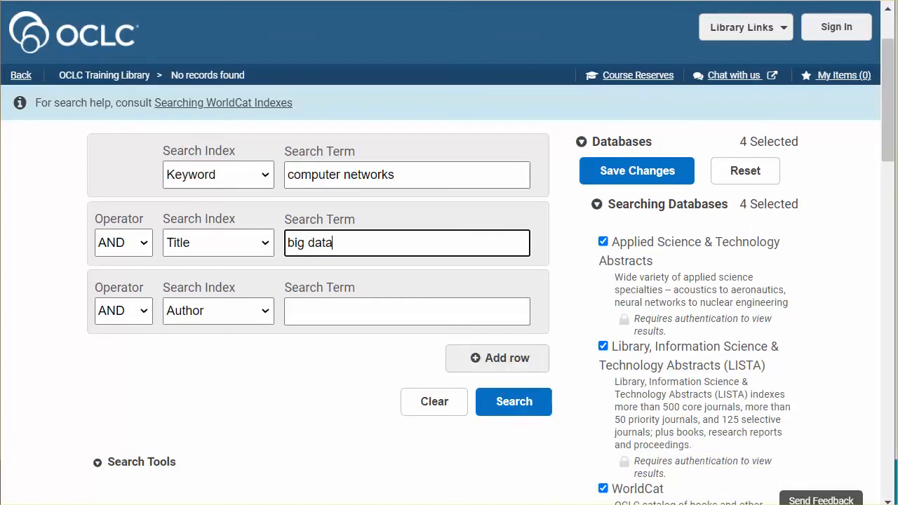
left_click(514, 401)
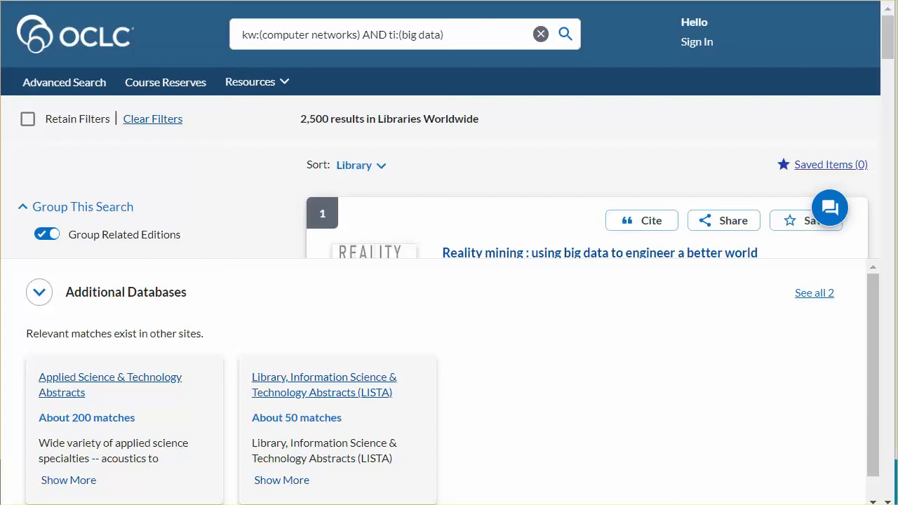
mouse_move(404, 404)
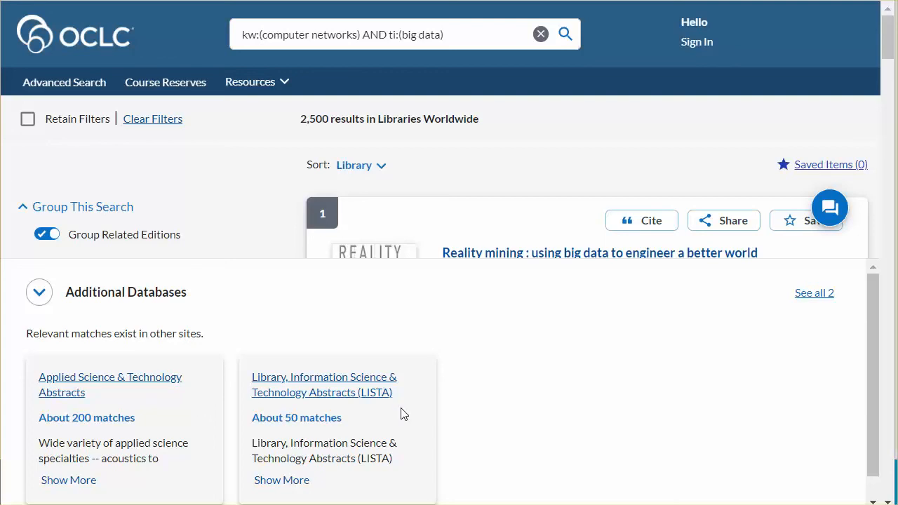
mouse_move(143, 421)
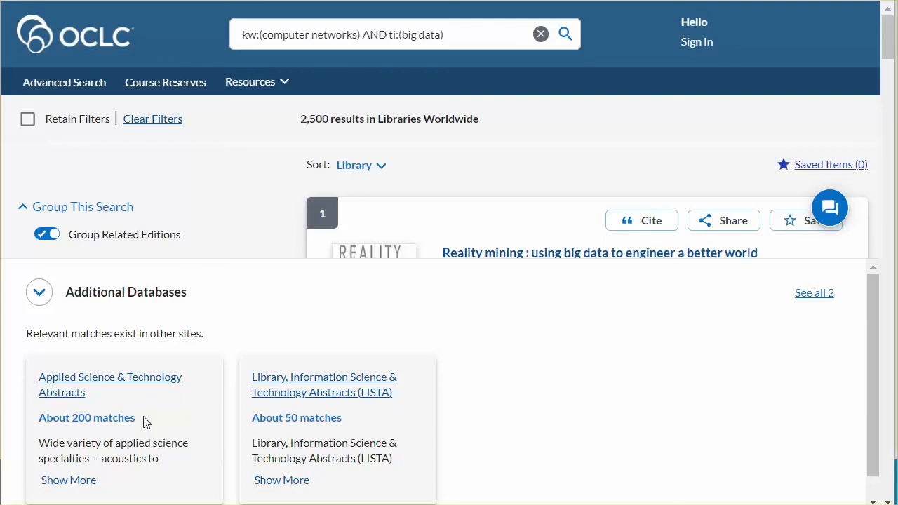
mouse_move(168, 393)
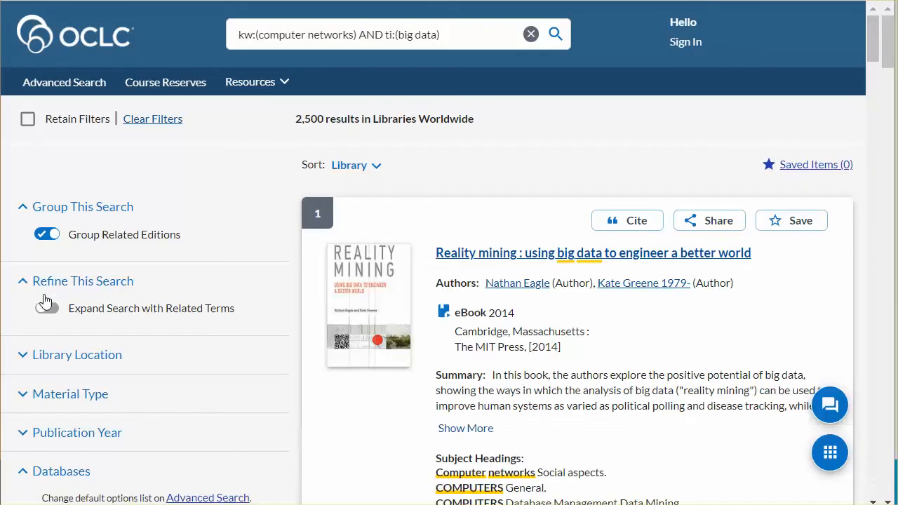
Reopen the Additional Databases panel listing Applied Science & Technology Abstracts and LISTA matches.
left_click(46, 309)
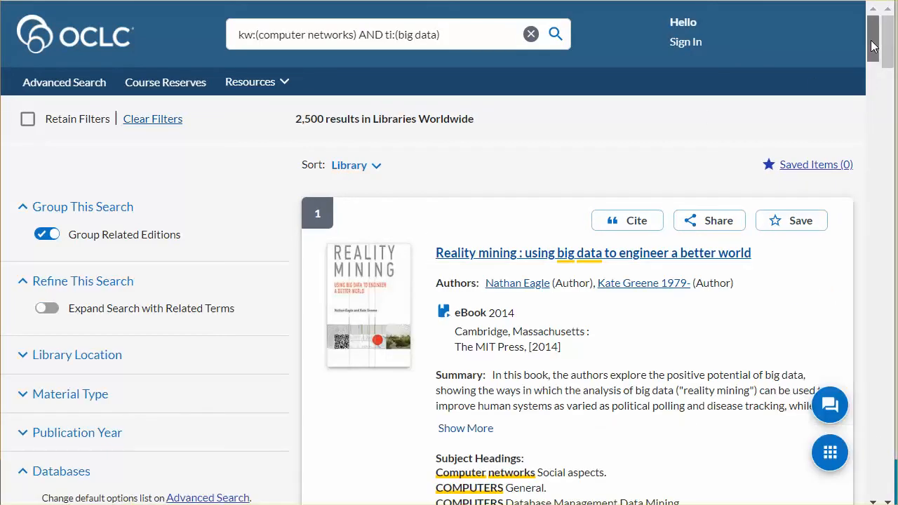
scroll("down", 3)
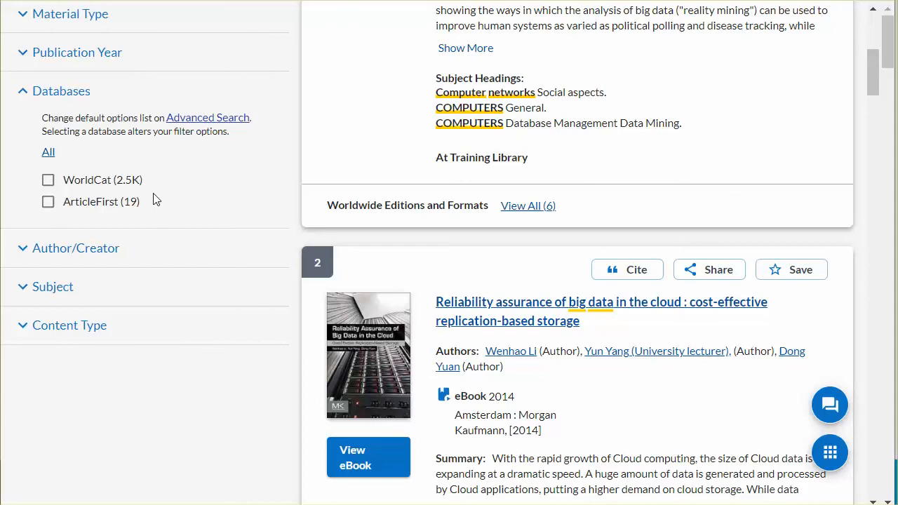
mouse_move(163, 197)
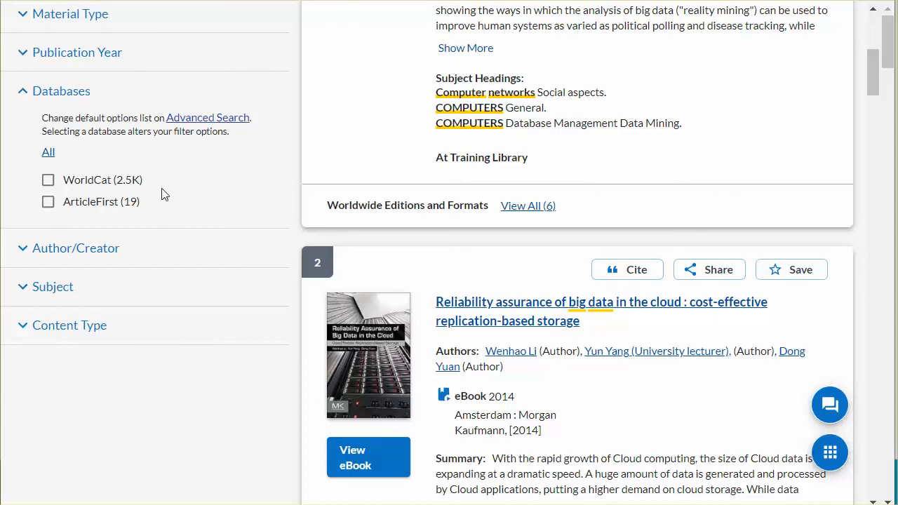
mouse_move(552, 458)
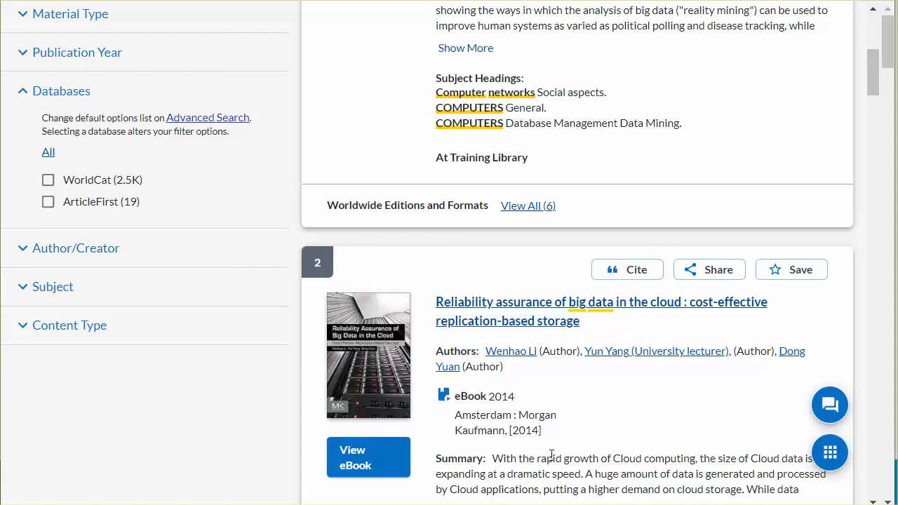
mouse_move(839, 491)
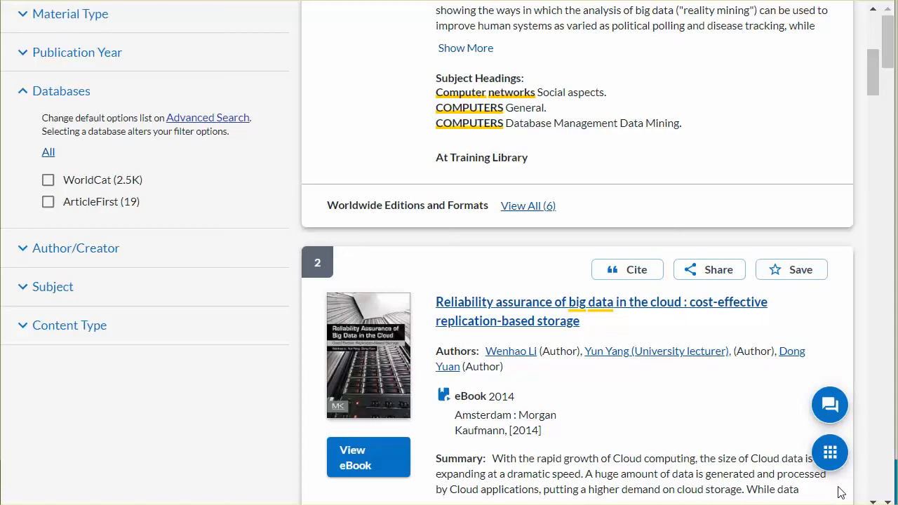
mouse_move(831, 452)
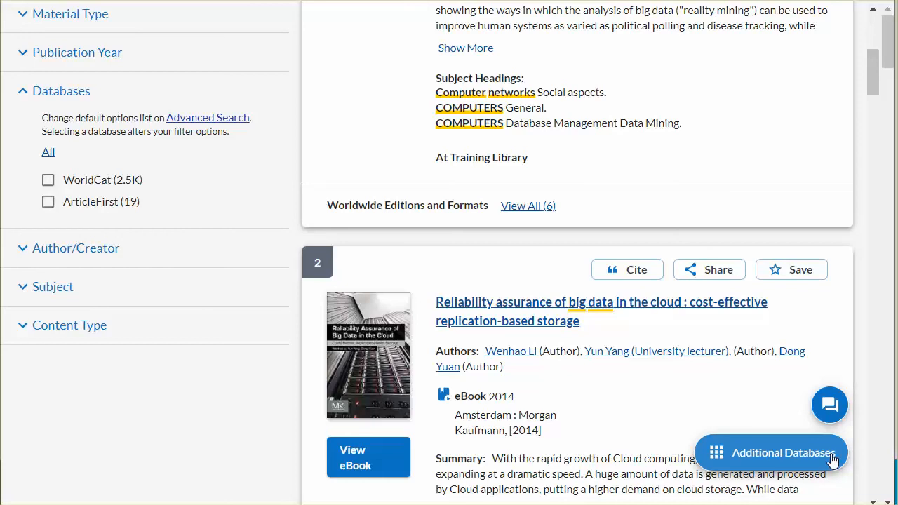
left_click(765, 452)
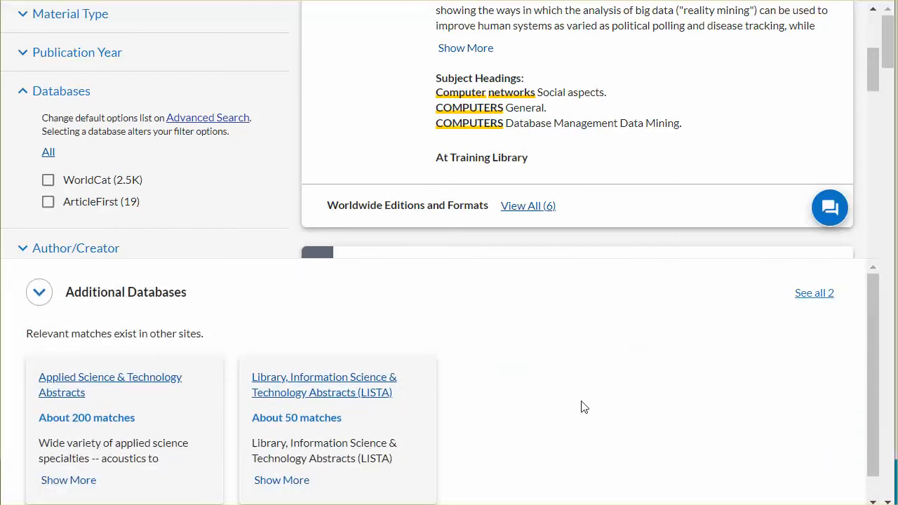
mouse_move(564, 421)
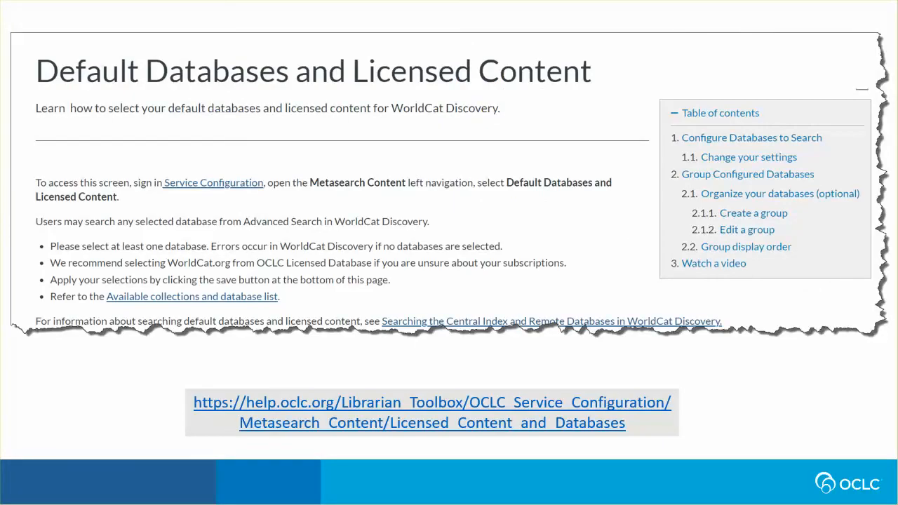
mouse_move(715, 427)
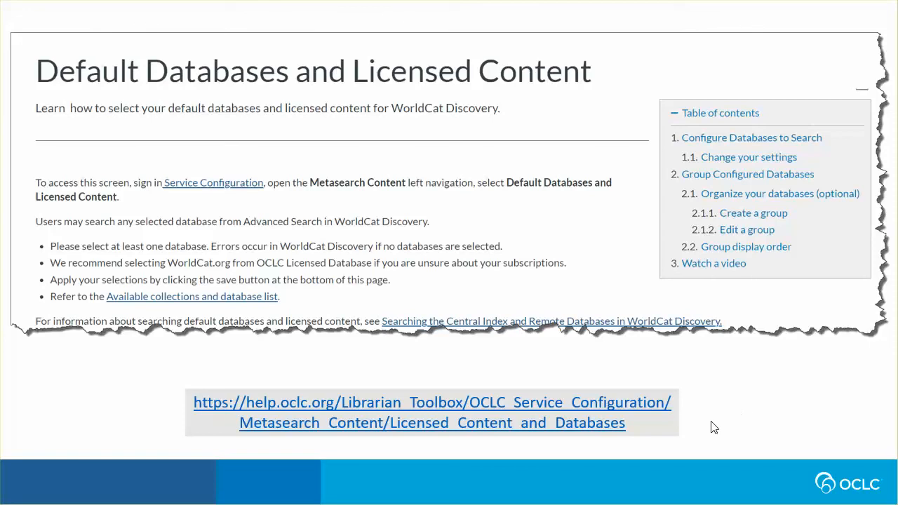
mouse_move(755, 404)
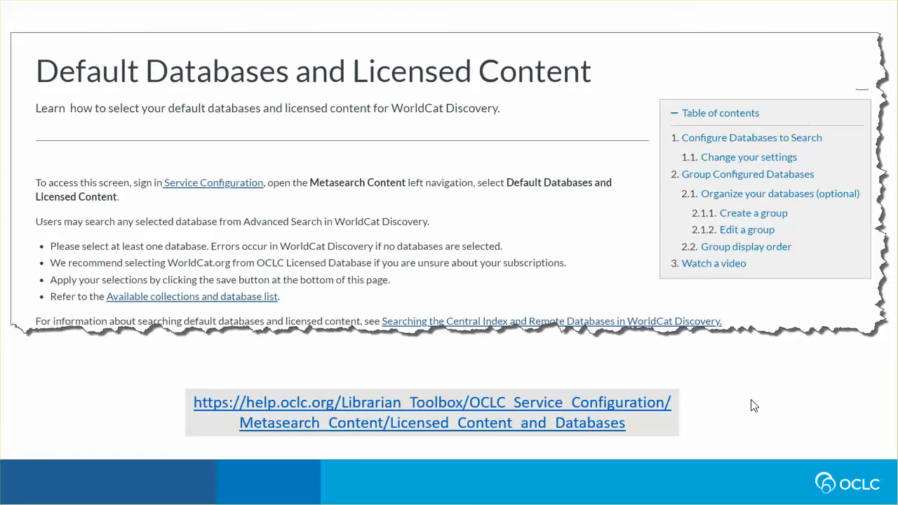